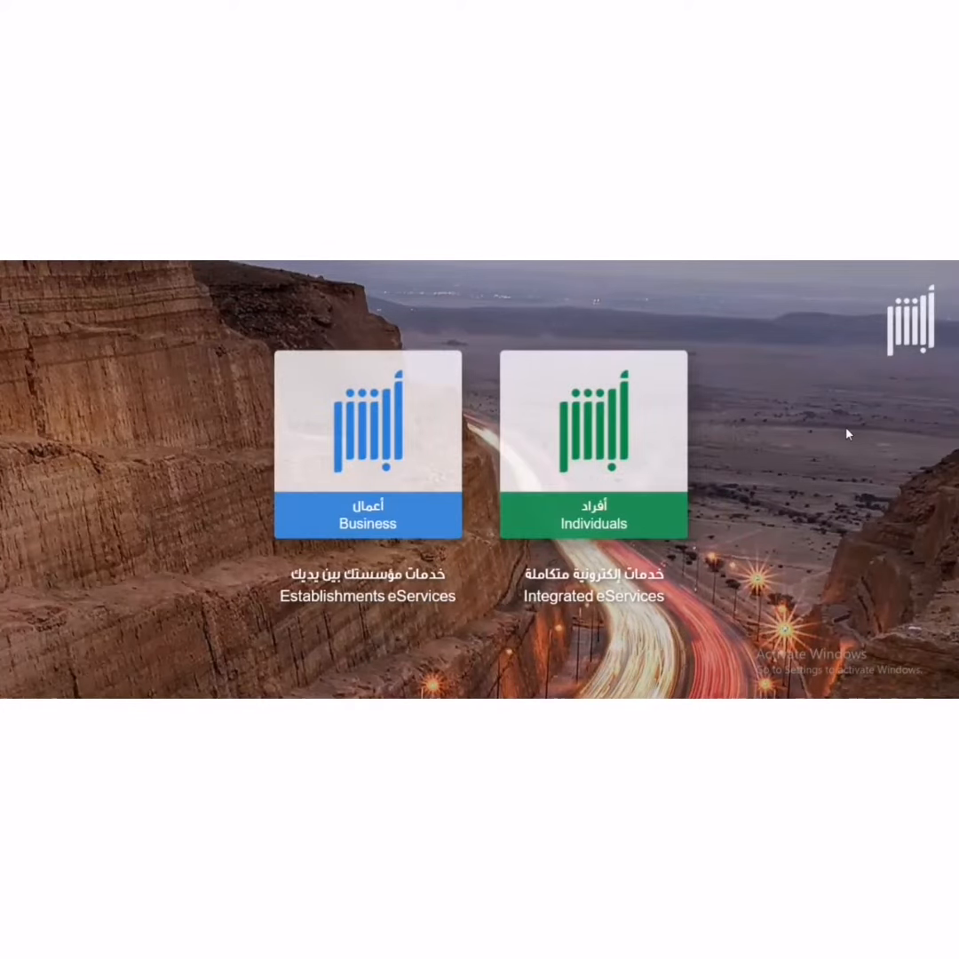
Step: Sign in to the Individuals portal with ID and password, reaching the verification-code field
left_click(593, 422)
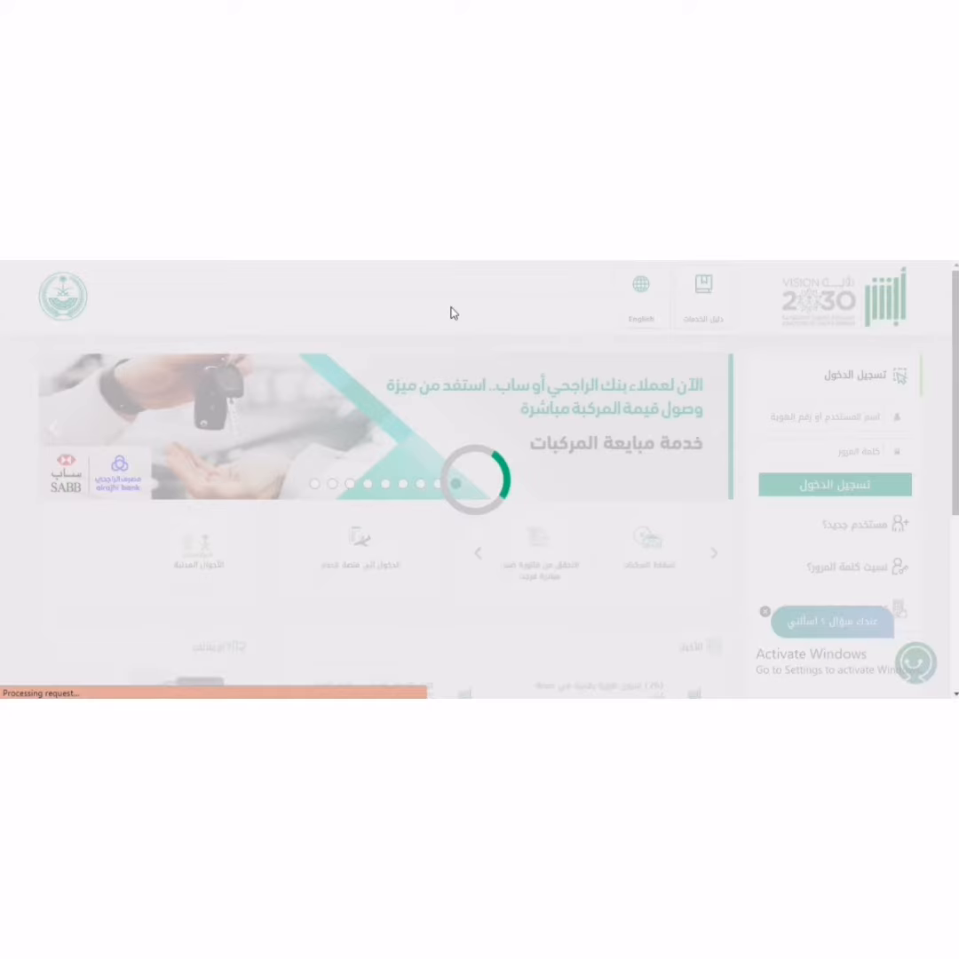
left_click(639, 318)
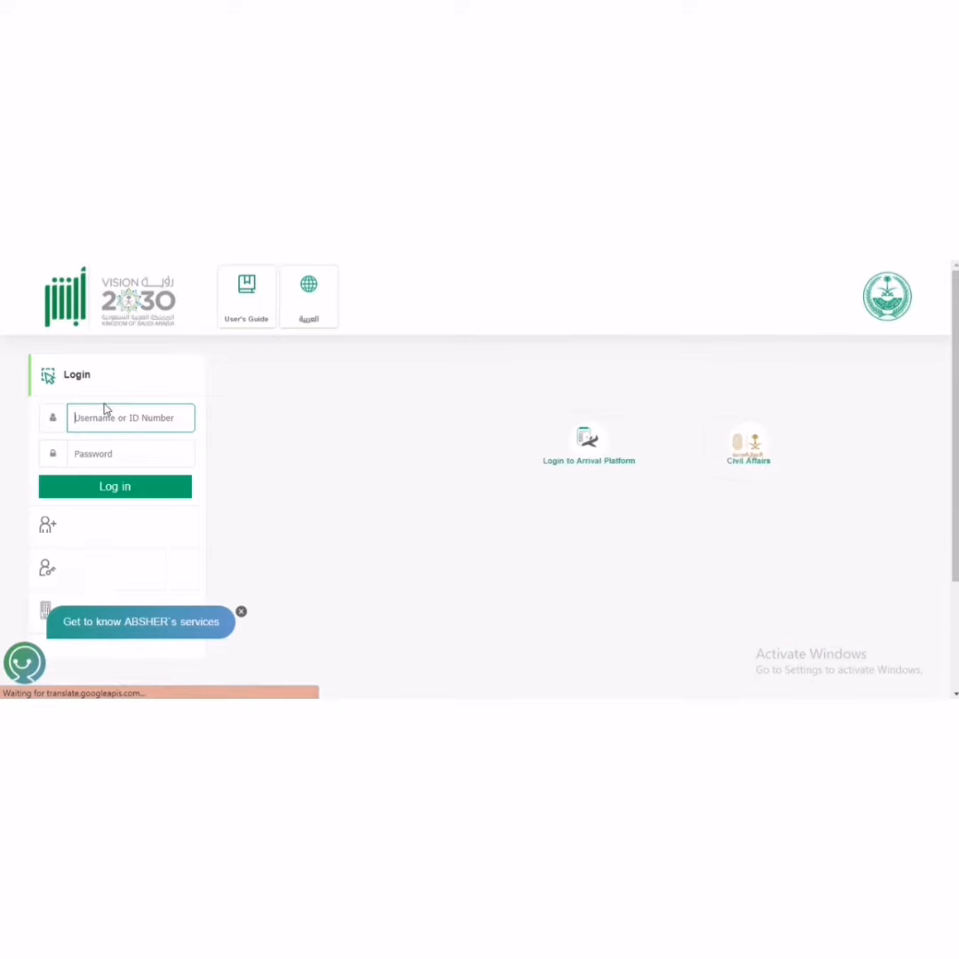
type("250354024")
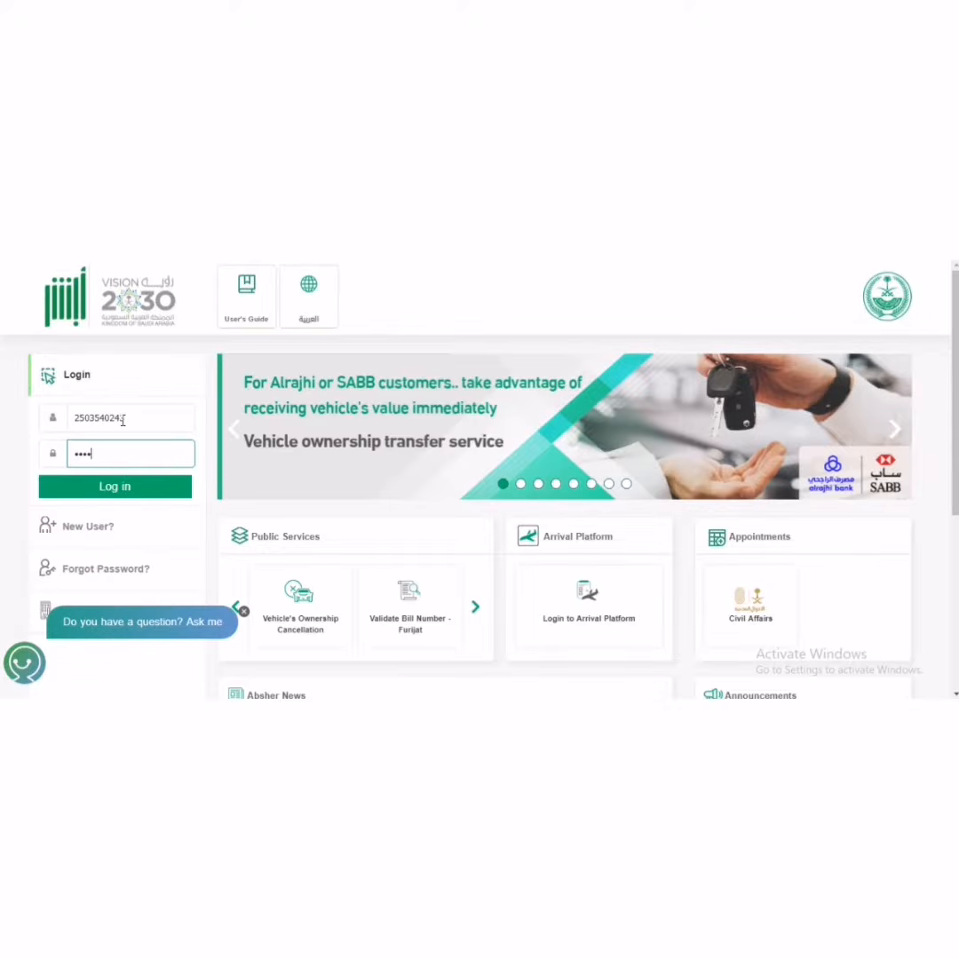
left_click(114, 486)
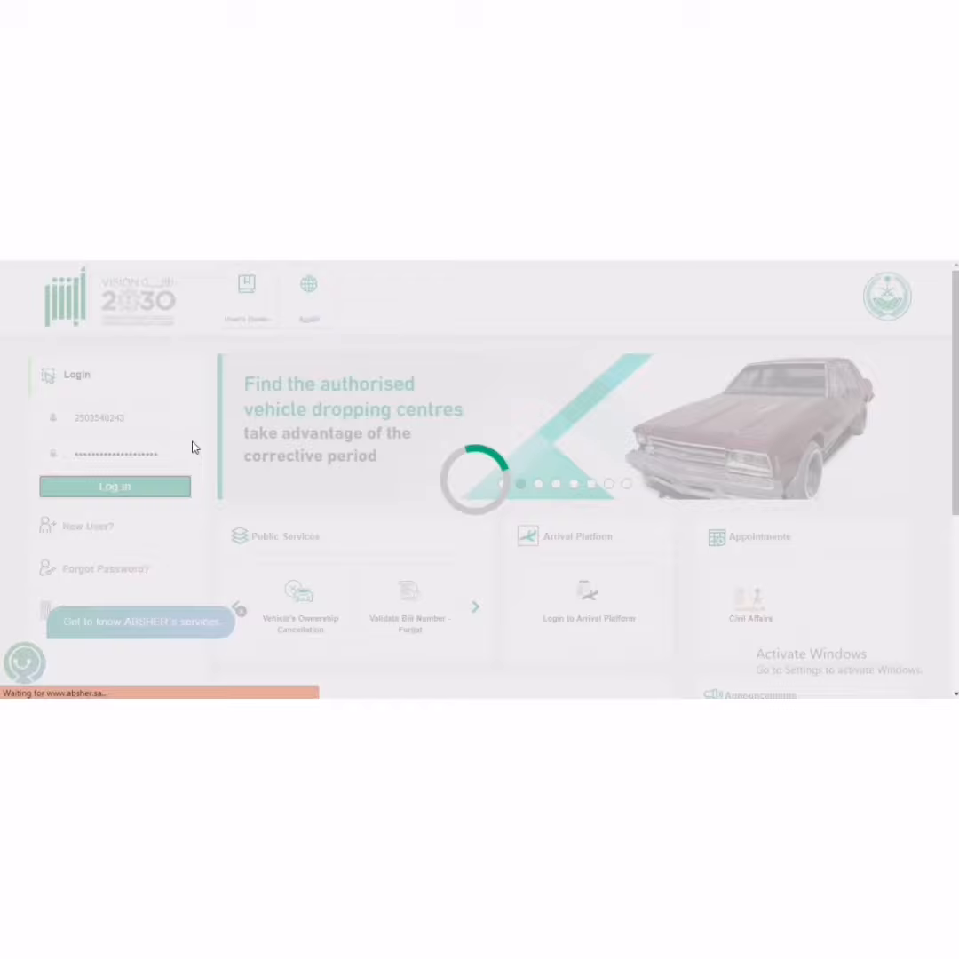
left_click(114, 486)
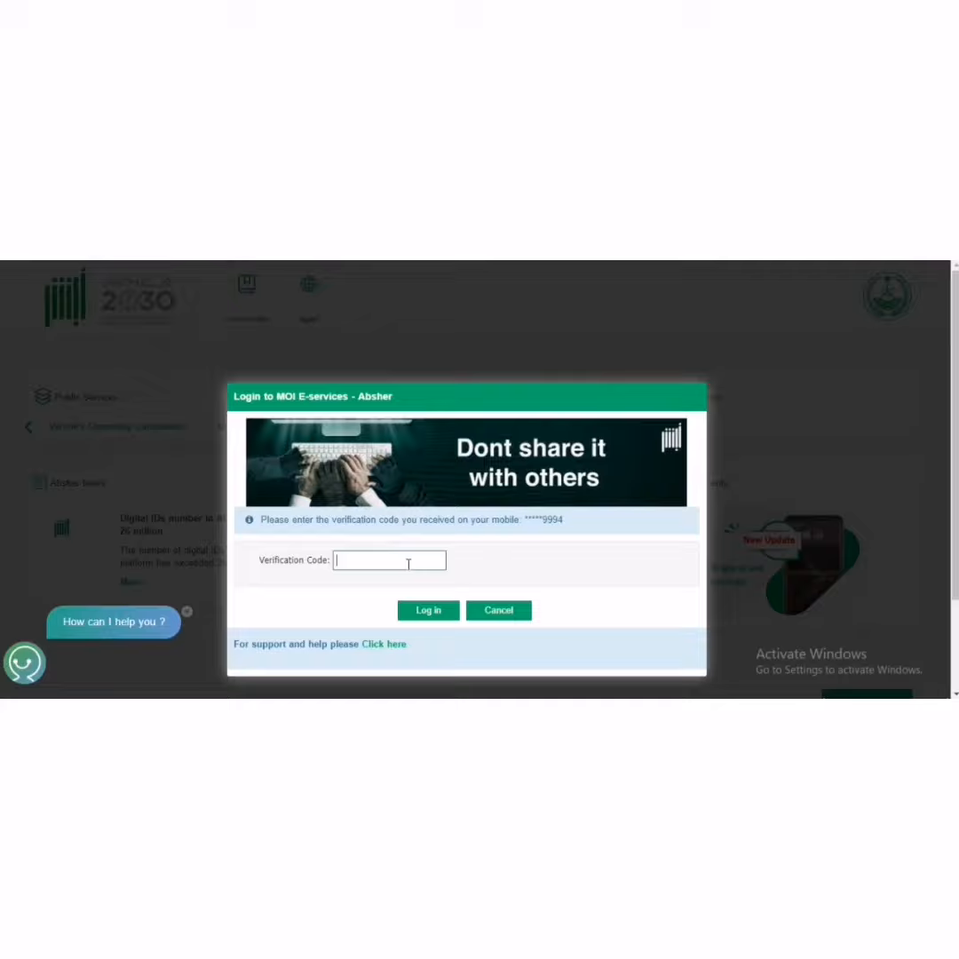
Step: Confirm the verification code, then go to Electronic Services > My Services > Services > Traffic
left_click(426, 611)
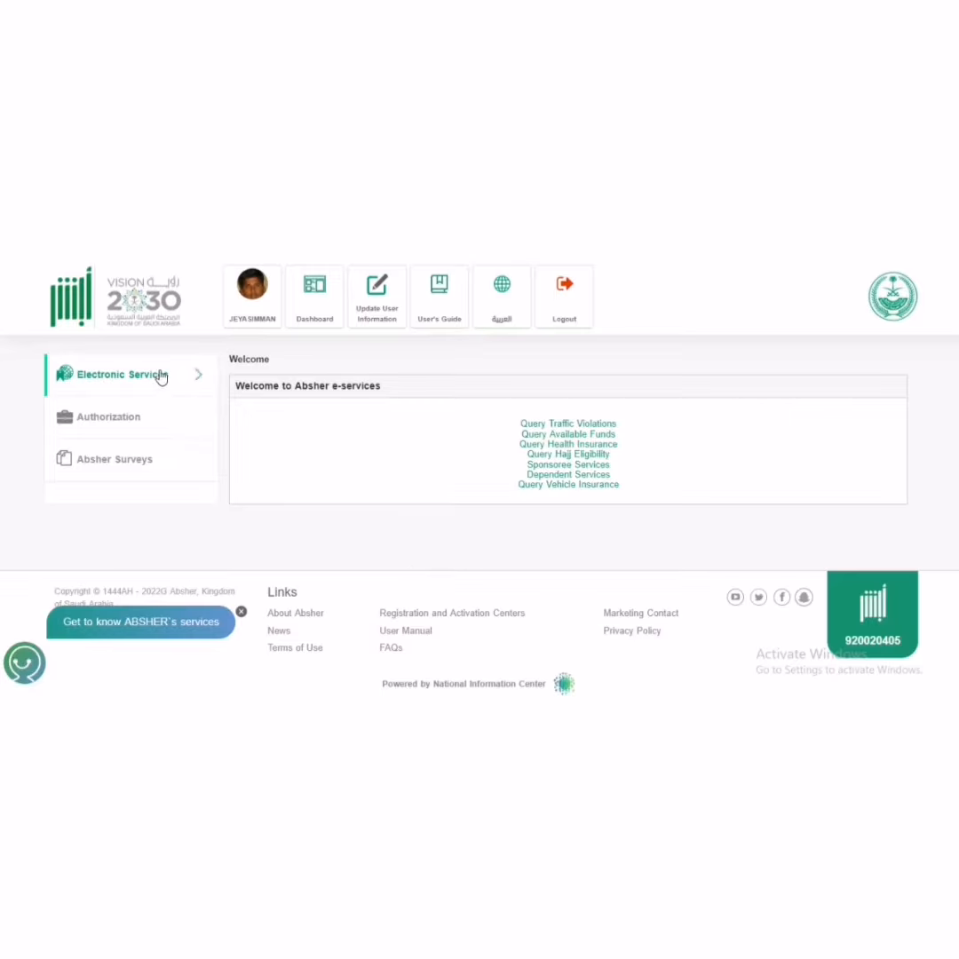
left_click(117, 373)
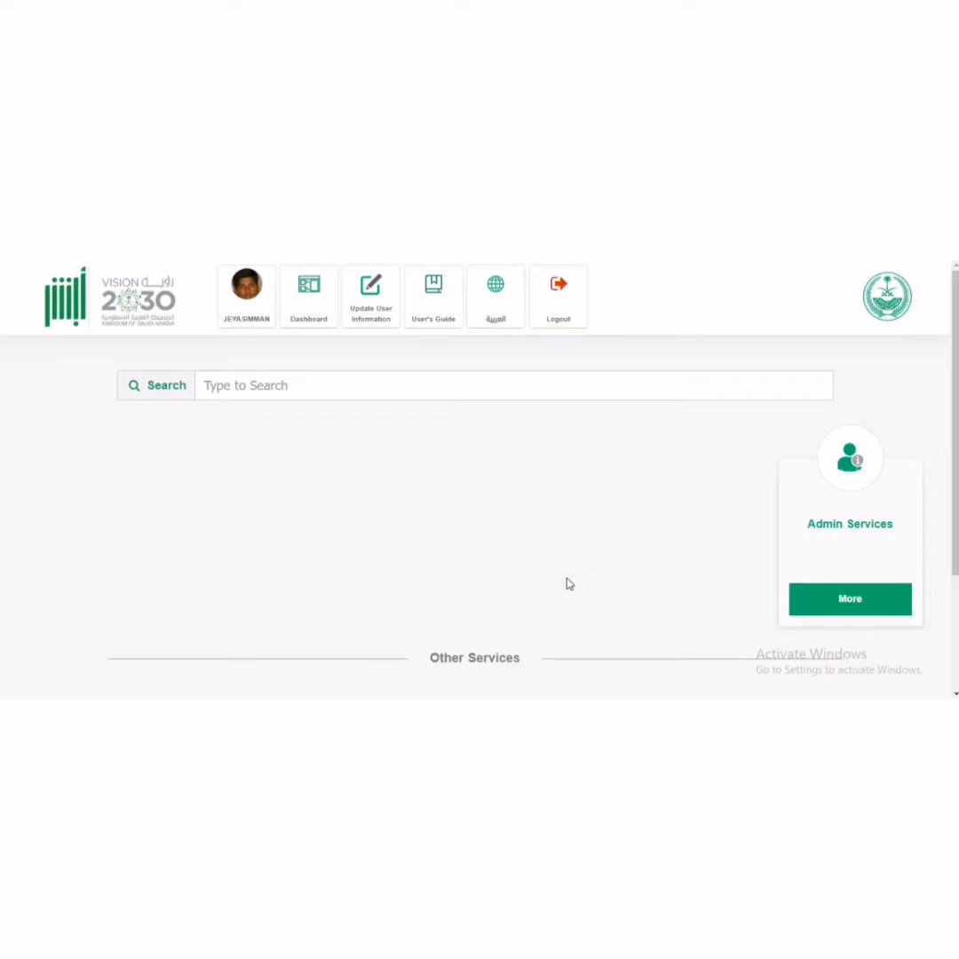
left_click(849, 599)
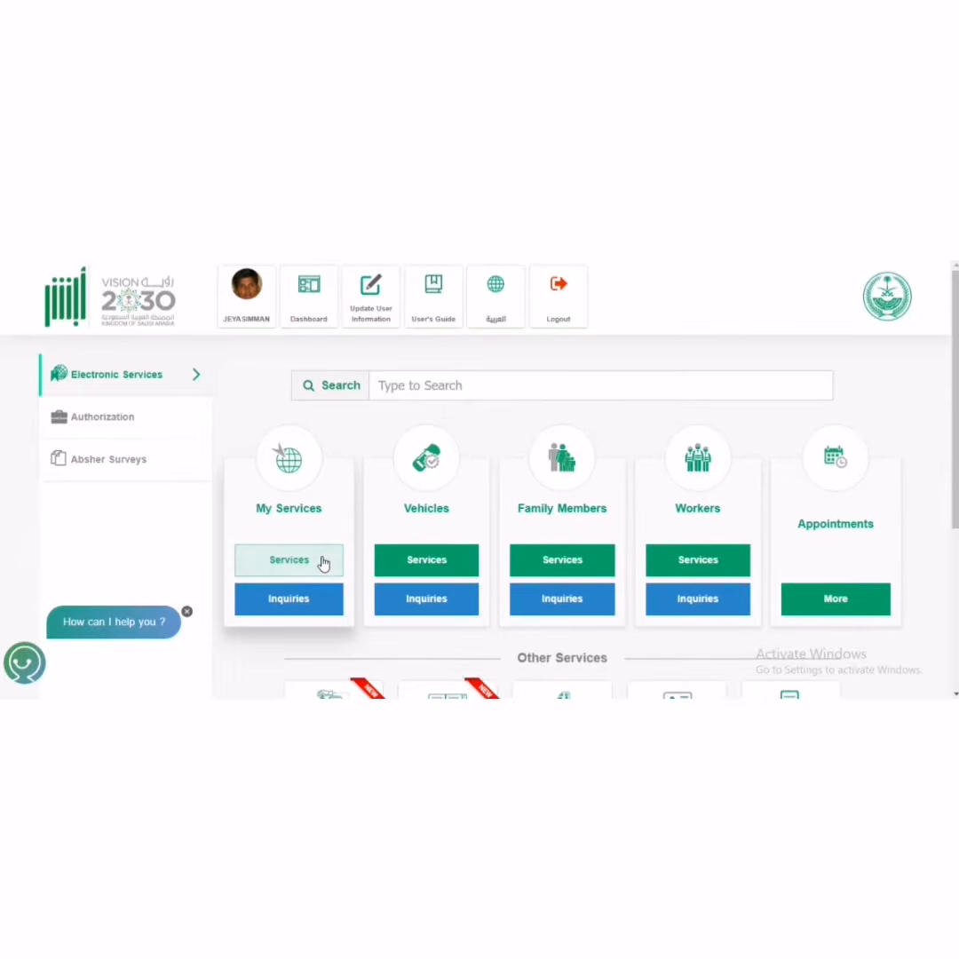
left_click(288, 561)
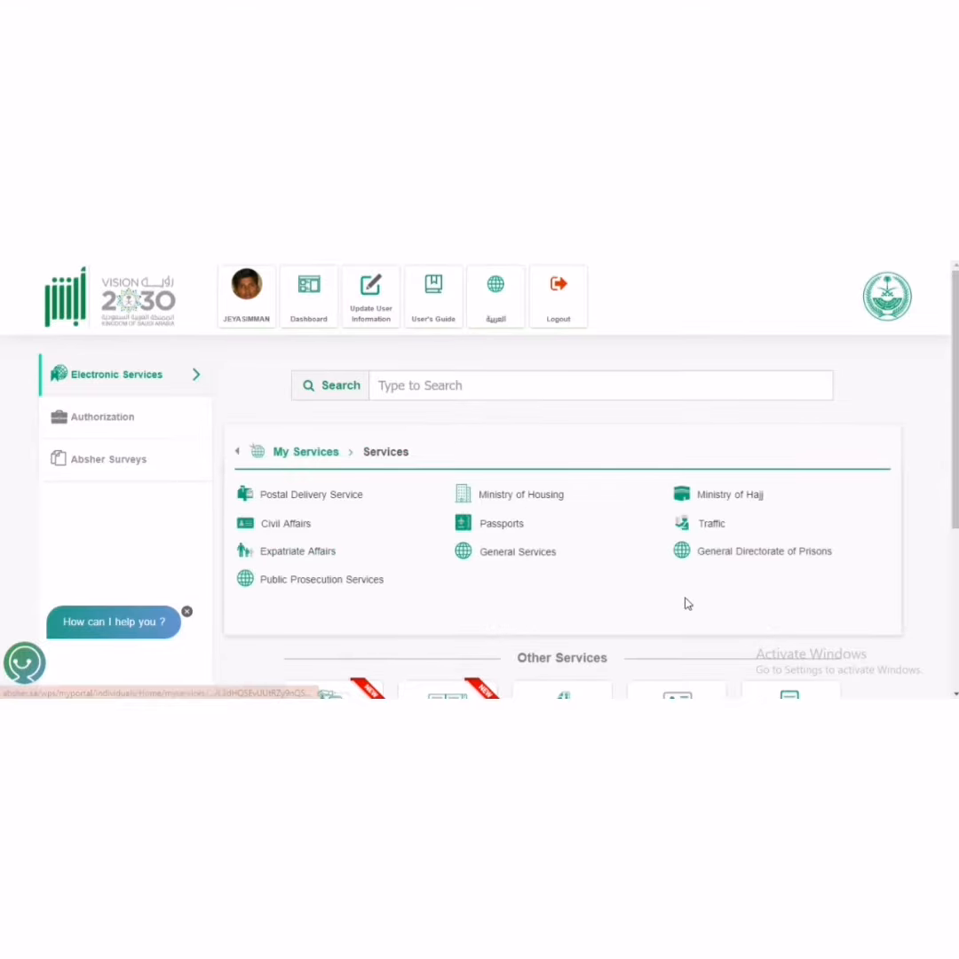
left_click(711, 523)
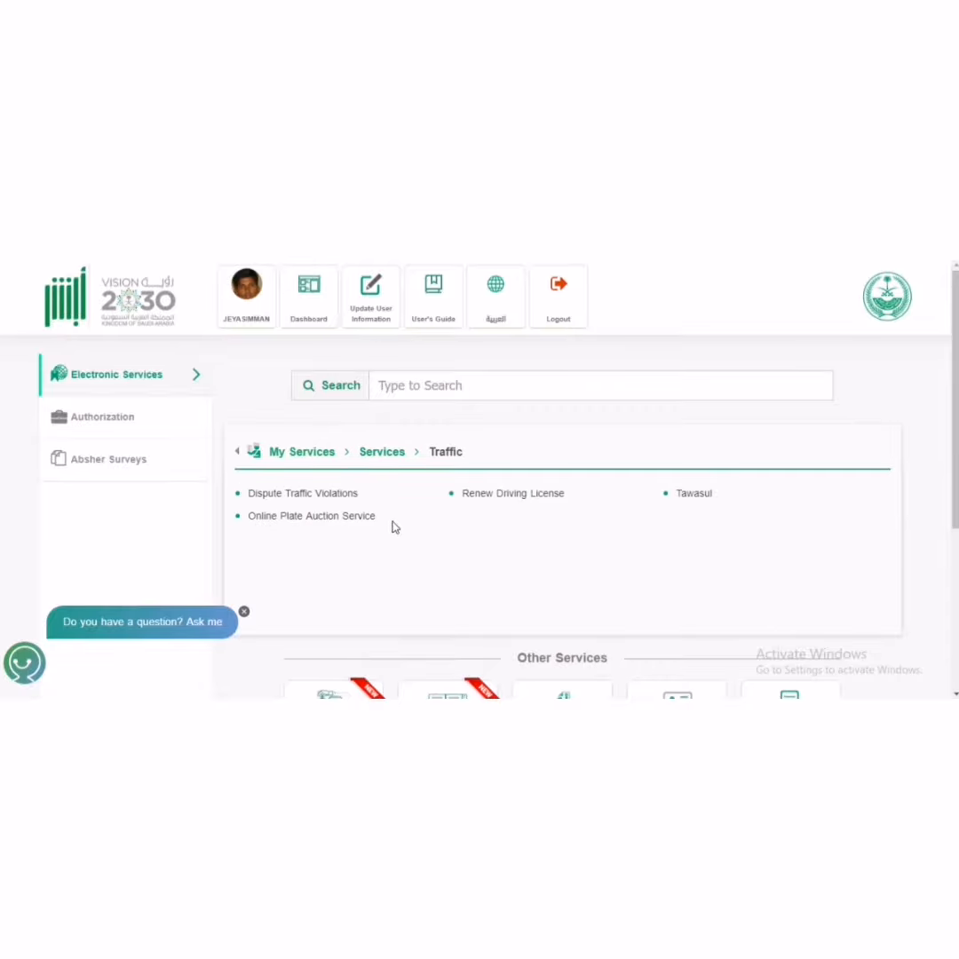
mouse_move(301, 493)
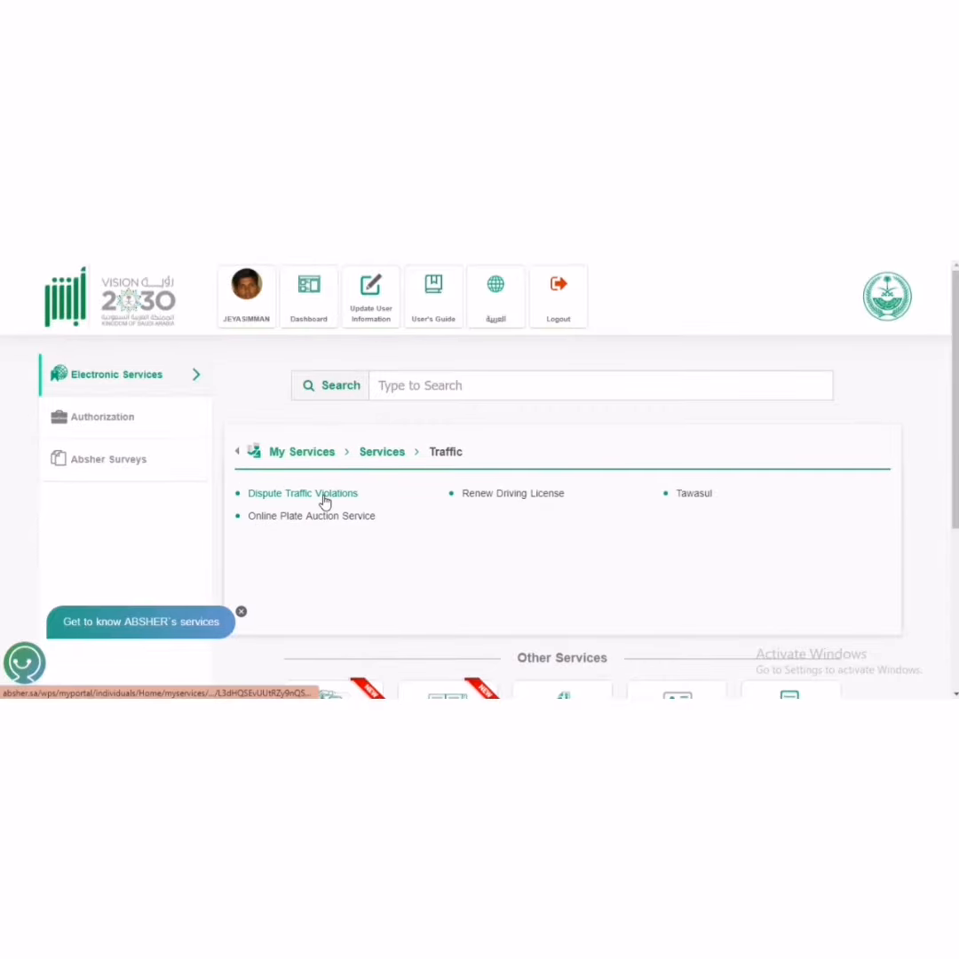
Step: Start a new dispute in Dispute Traffic Violations, getting the no-violations-available message
left_click(302, 494)
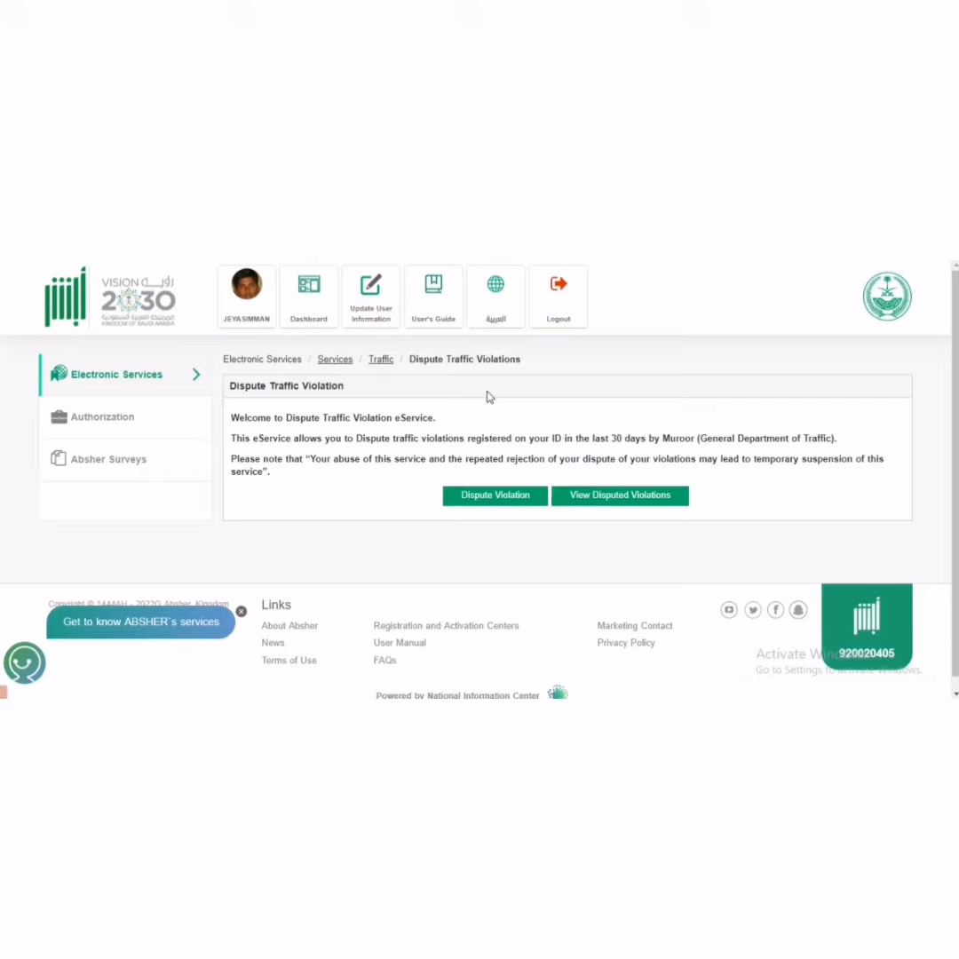
left_click(494, 495)
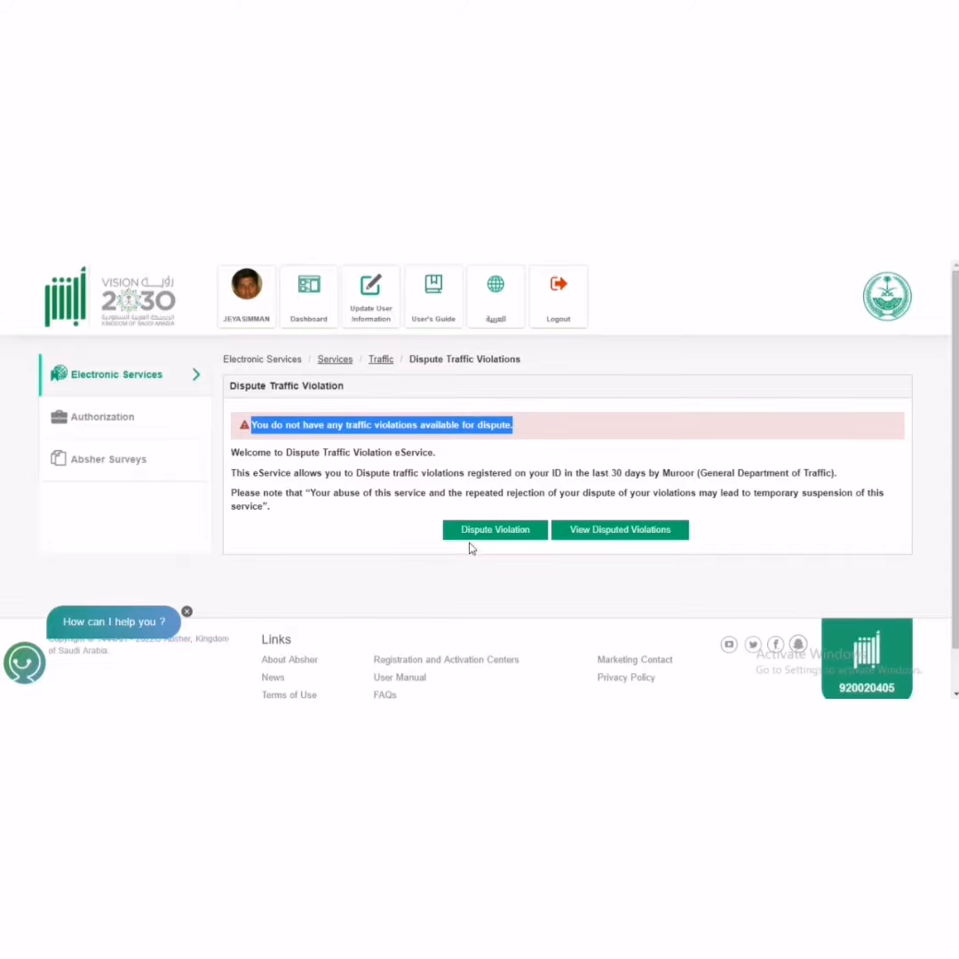
mouse_move(522, 604)
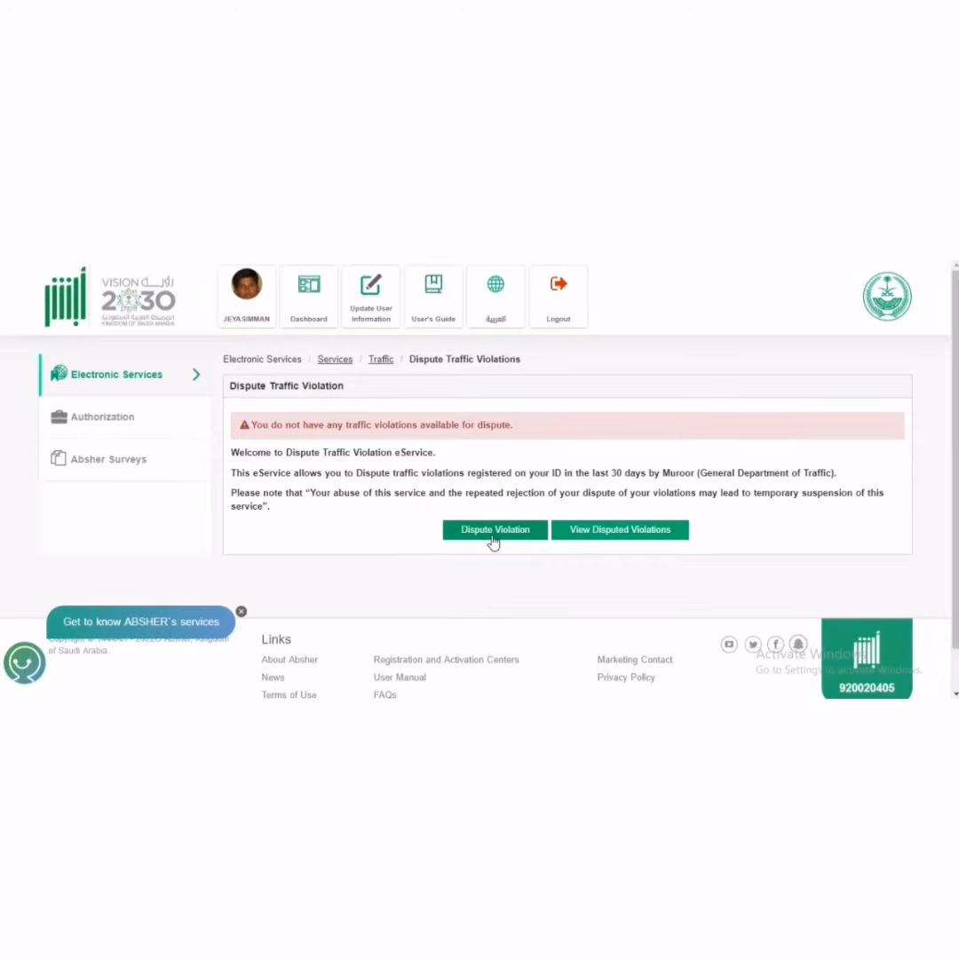
mouse_move(632, 537)
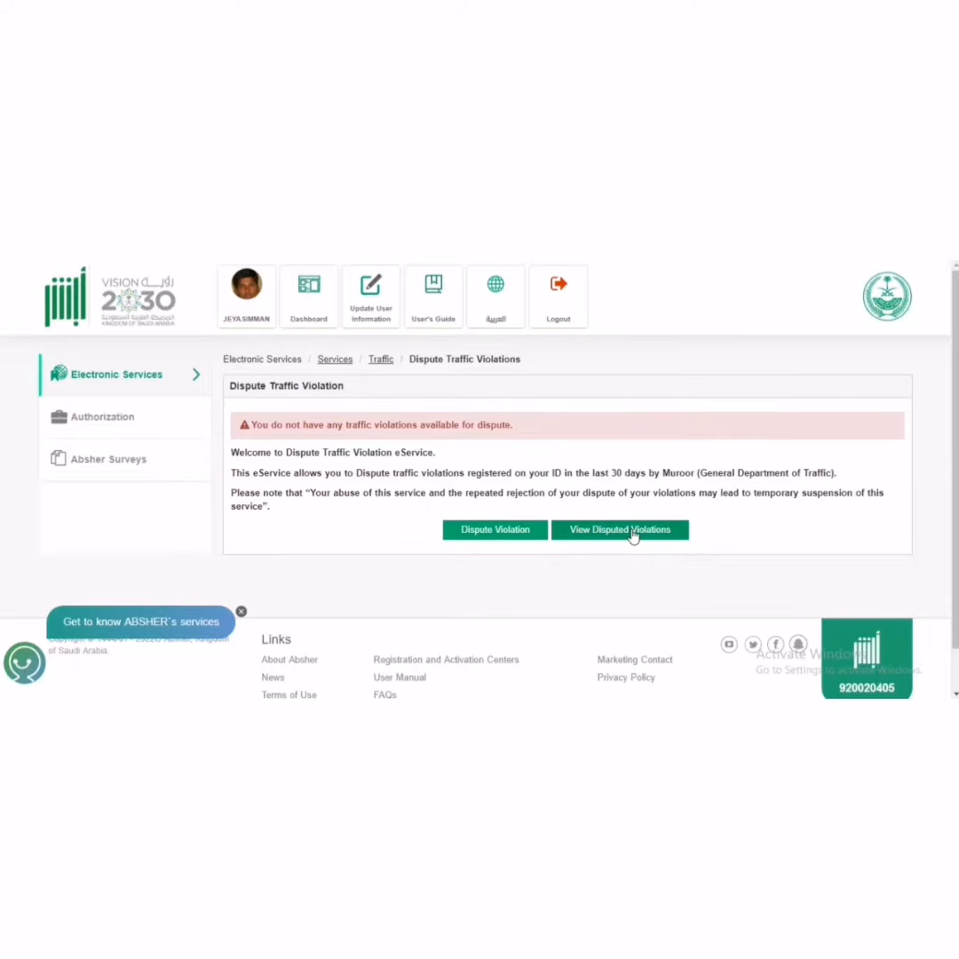
Step: View the disputed violations list and highlight the 2022-05-31 dispute's Accepted to Cancel status
left_click(619, 529)
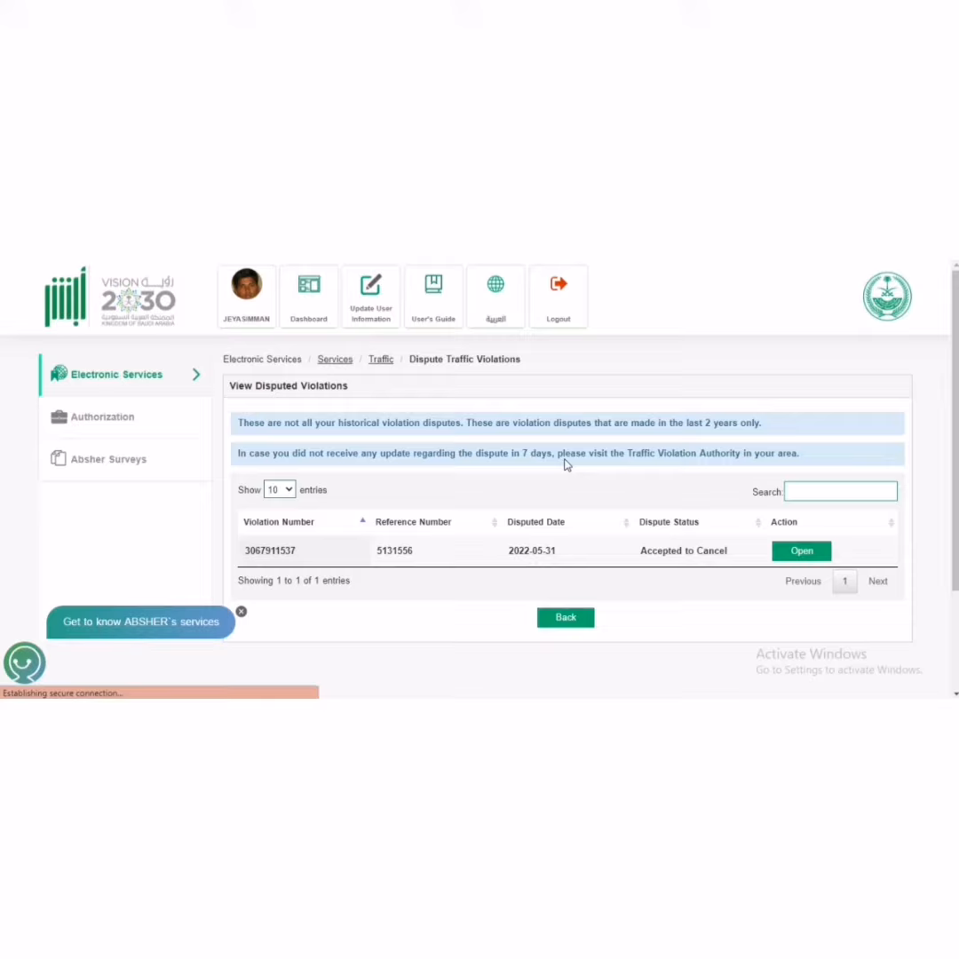
scroll("down", 3)
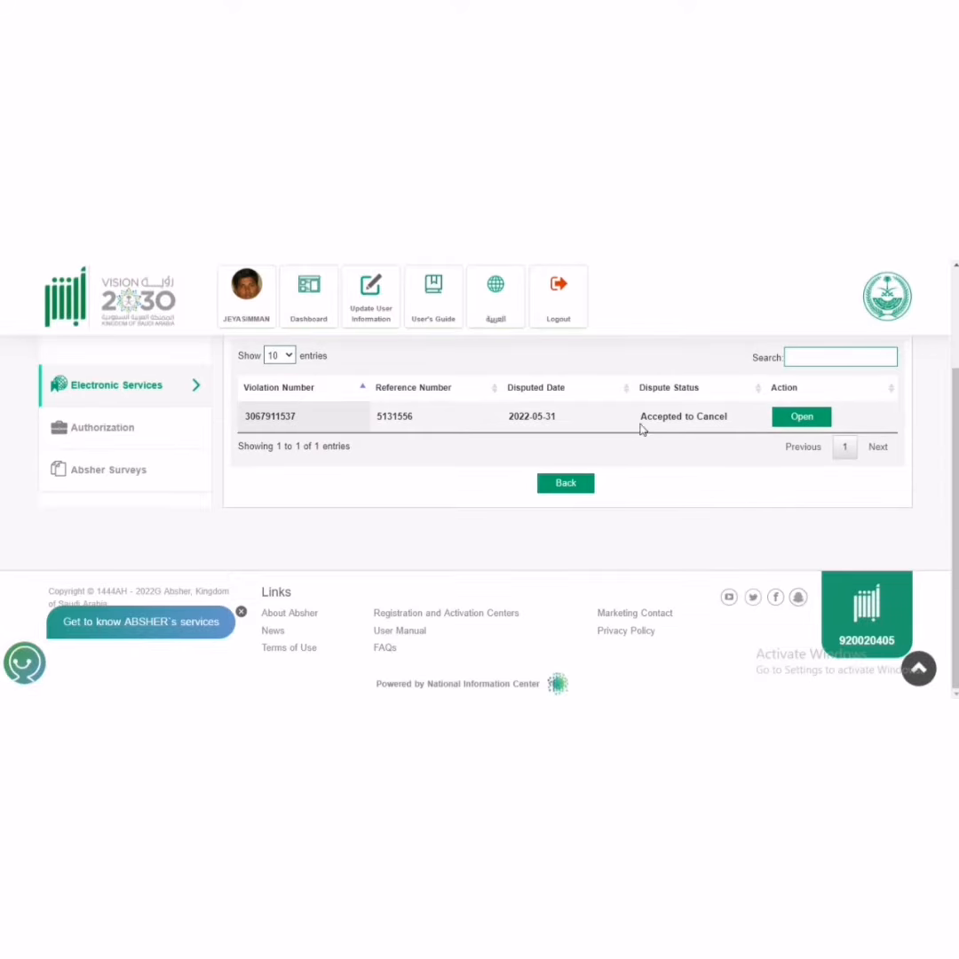
double_click(682, 415)
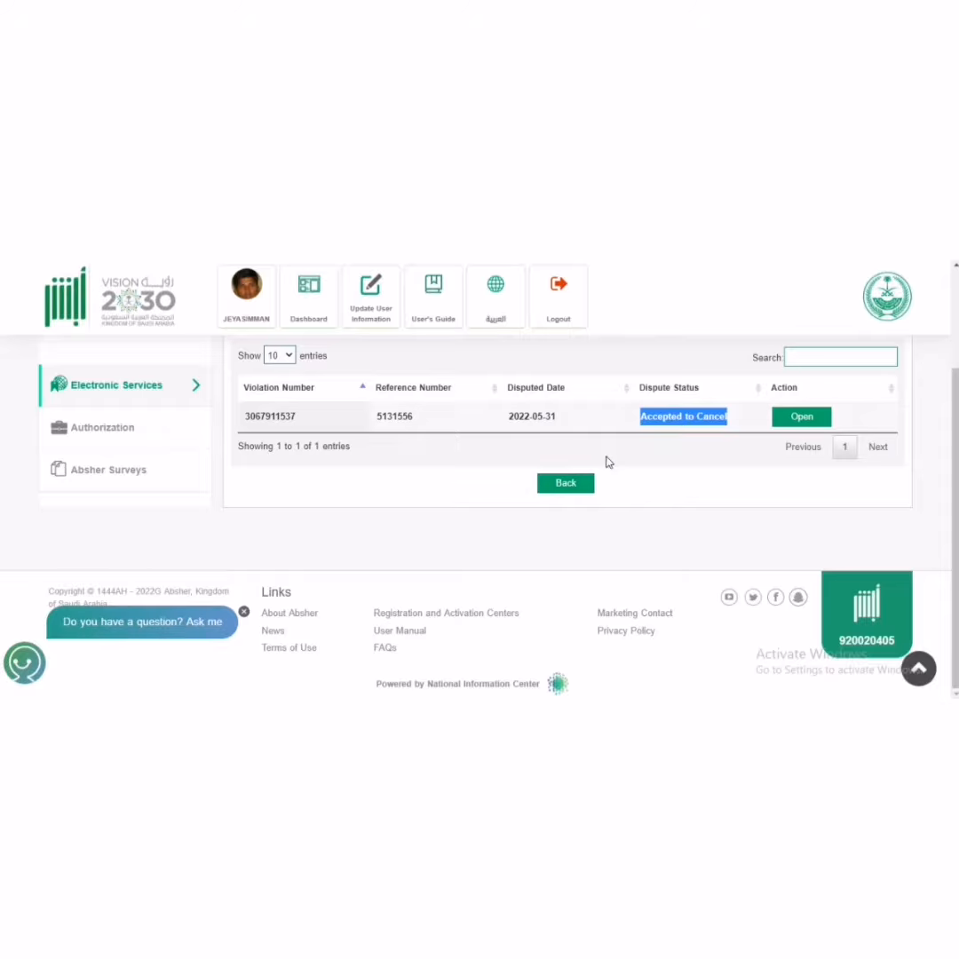
mouse_move(275, 390)
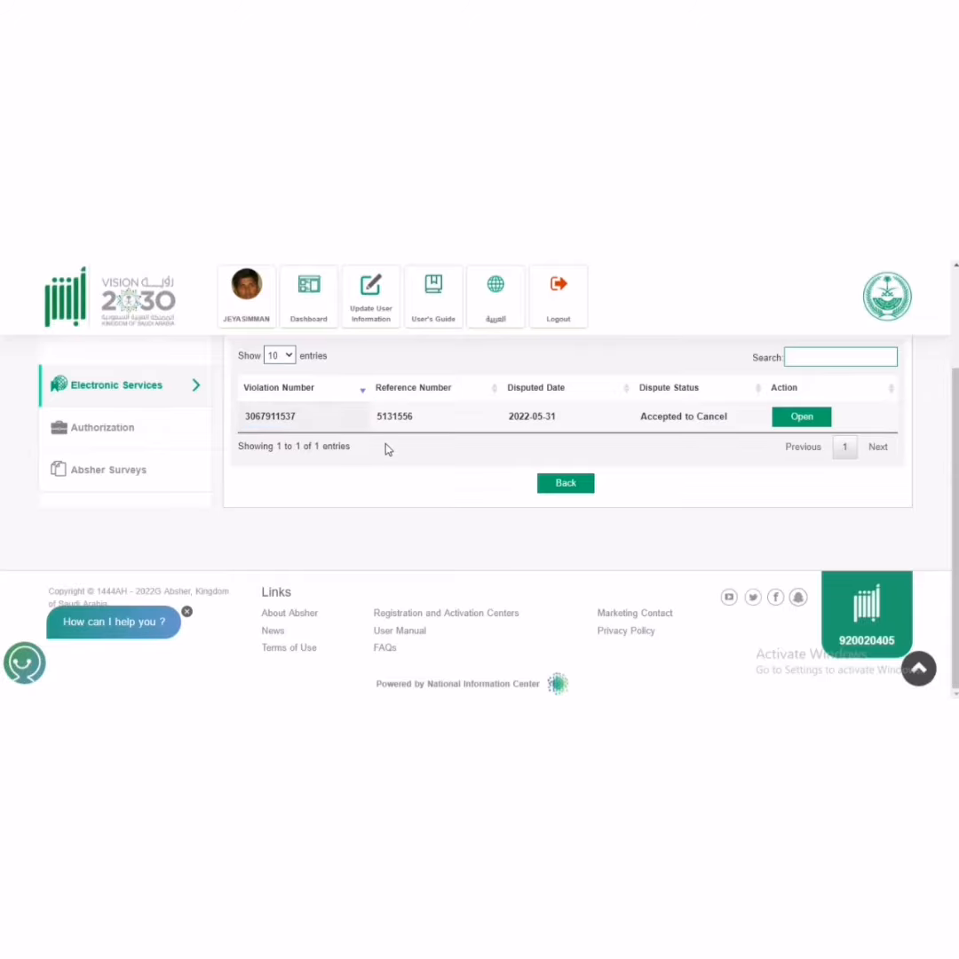
mouse_move(523, 395)
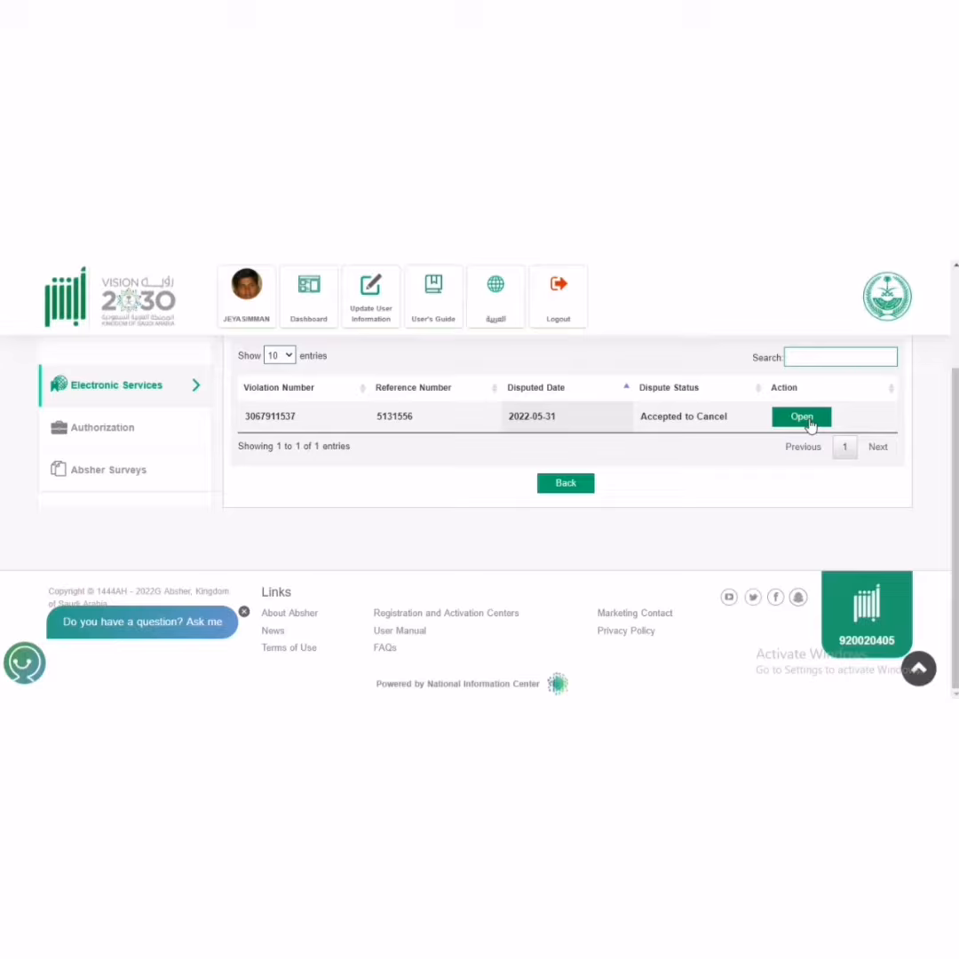
Step: View the past dispute's details and select its emergency-case reason text
left_click(799, 415)
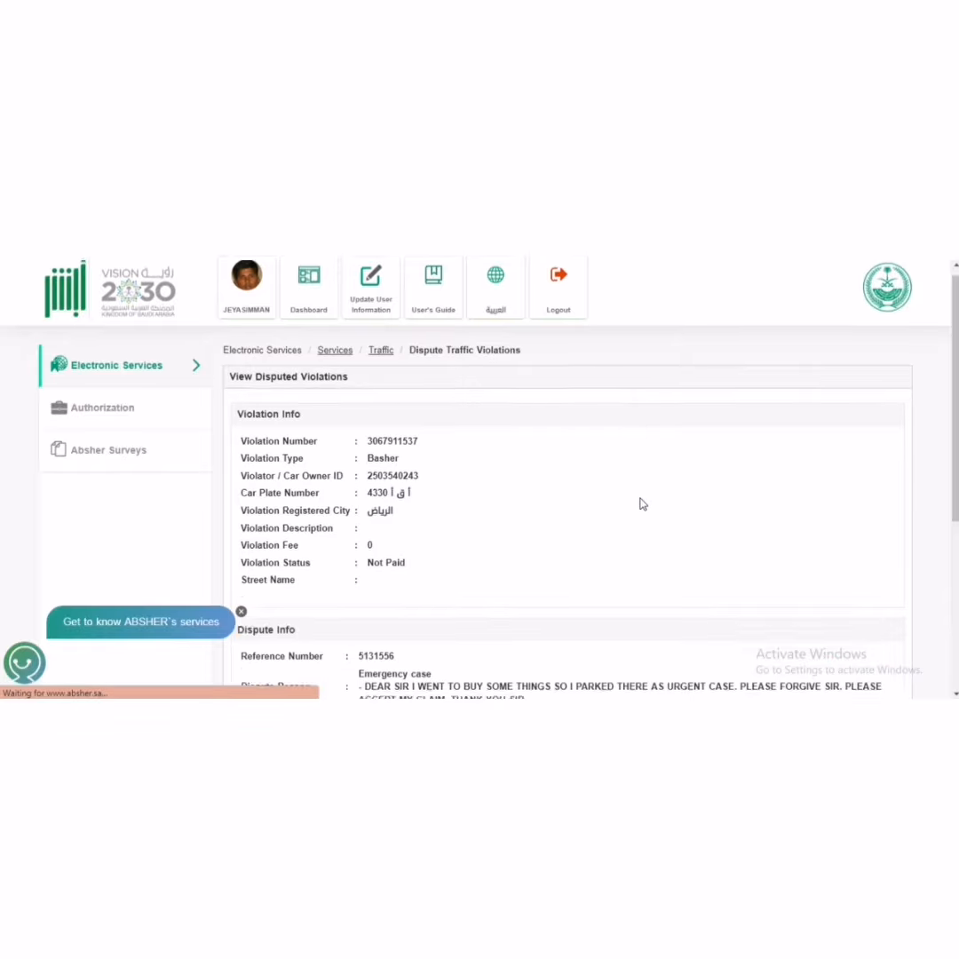
scroll("down", 3)
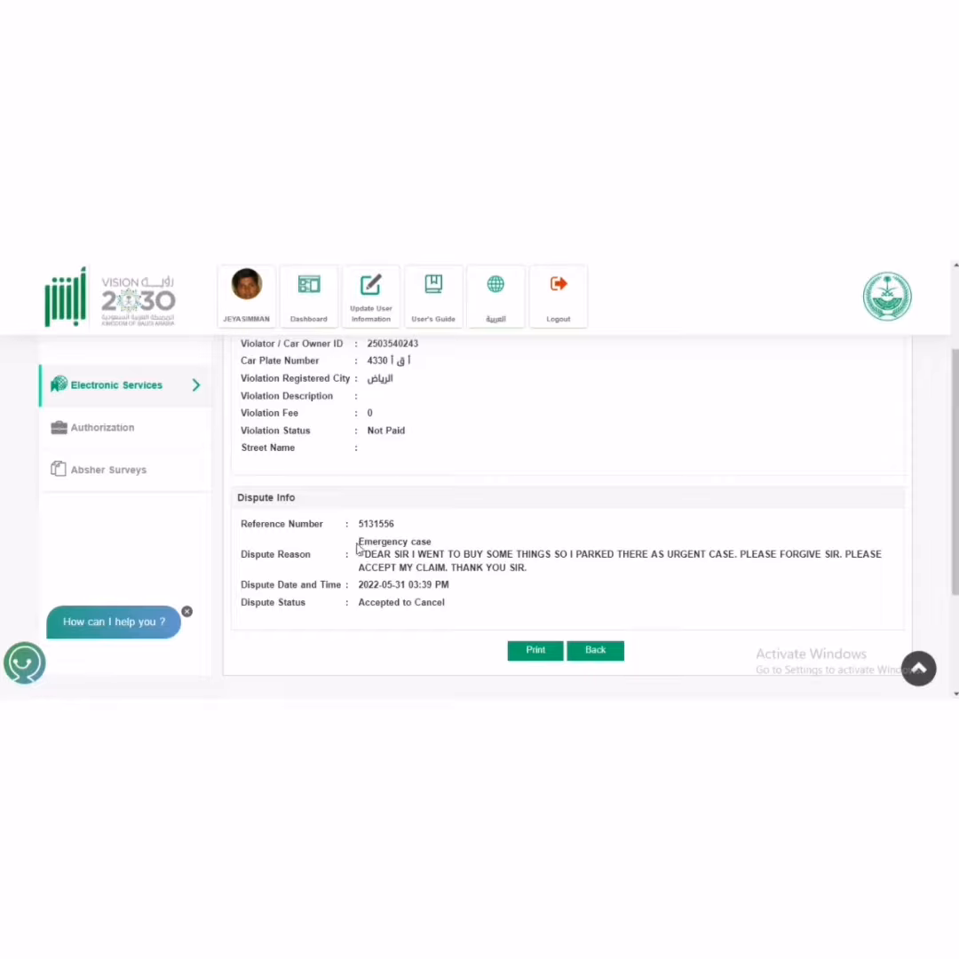
double_click(394, 540)
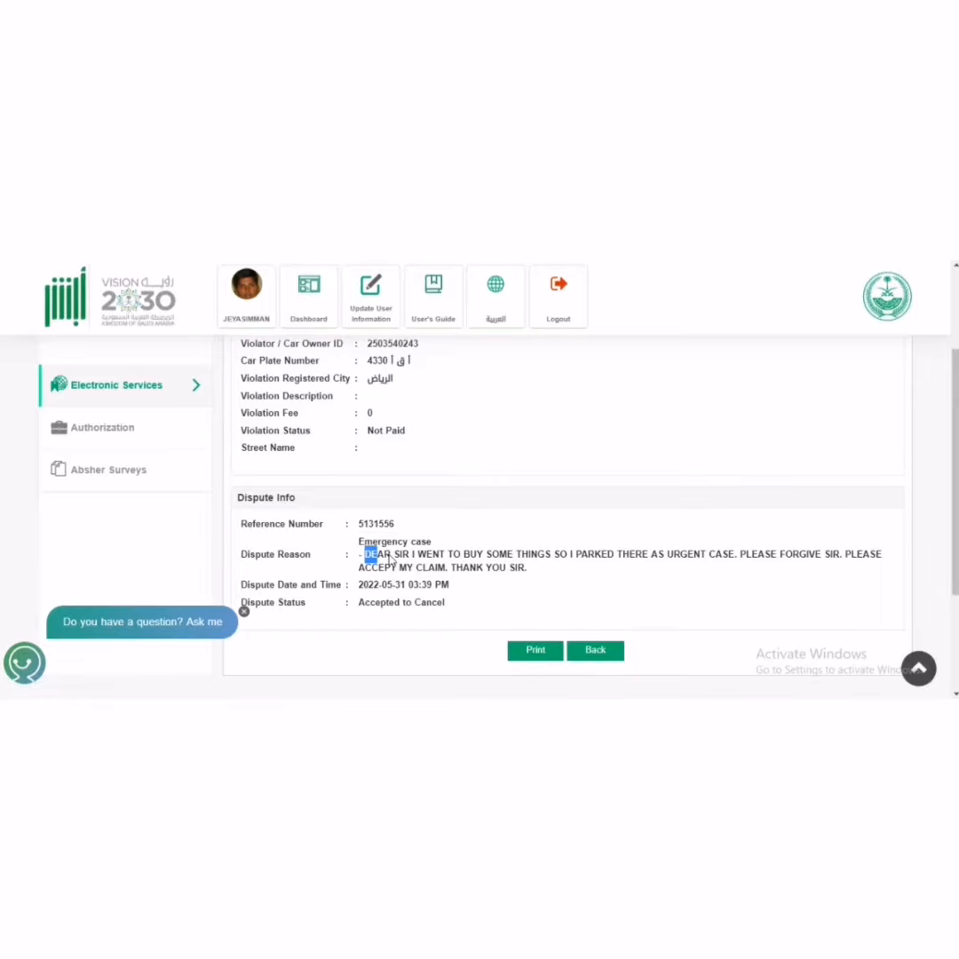
left_click_drag(364, 554, 678, 567)
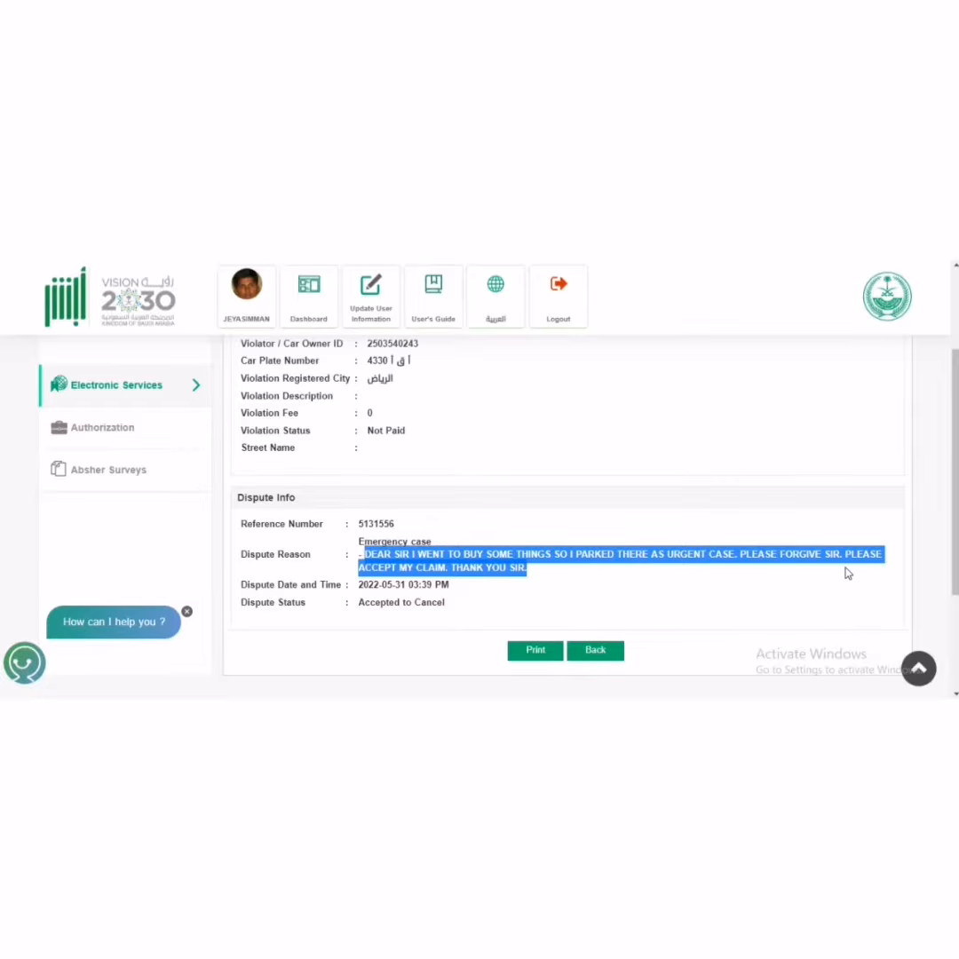
left_click(396, 636)
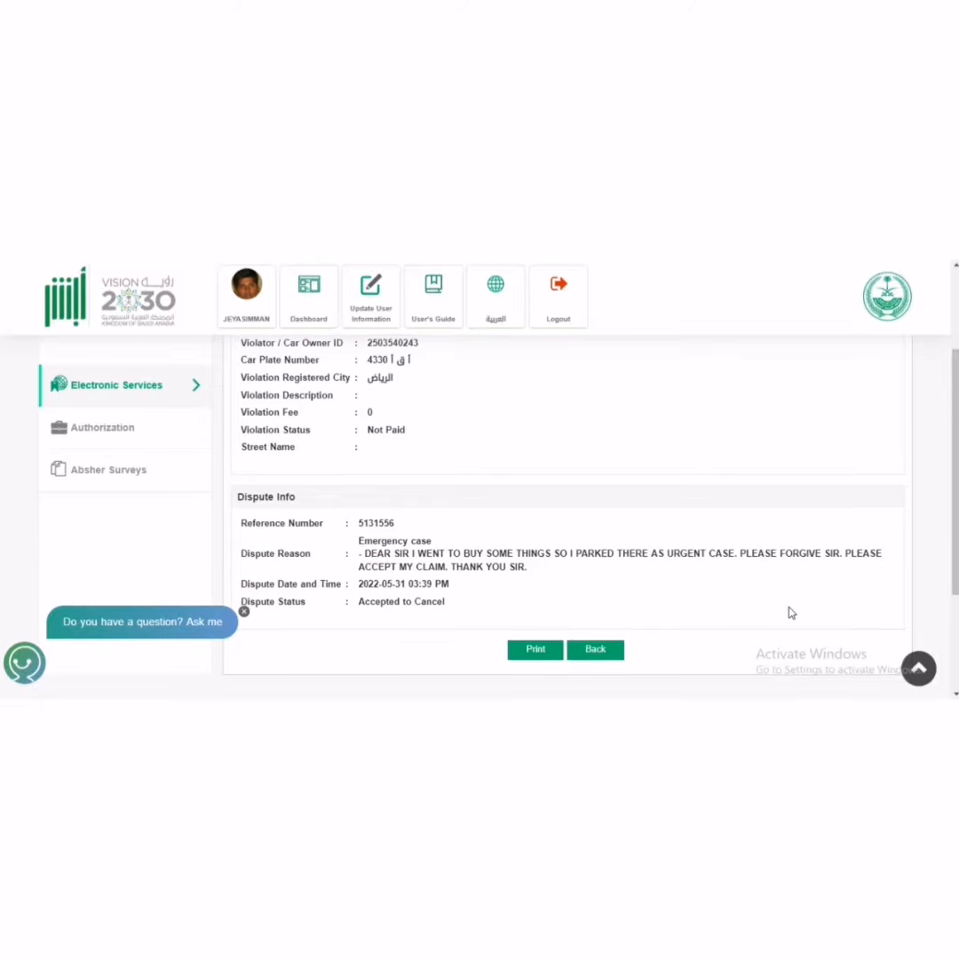
Step: Scroll past the Print and Back buttons and return toward the services overview
scroll("down", 3)
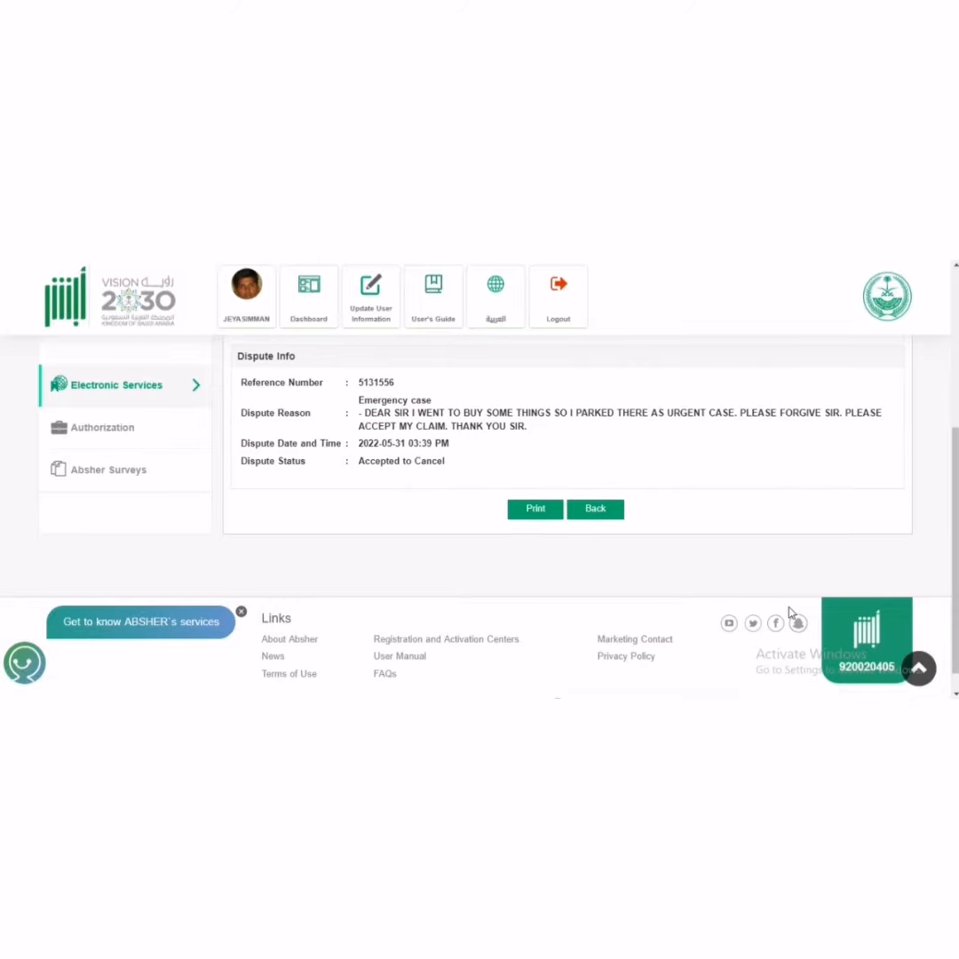
mouse_move(655, 497)
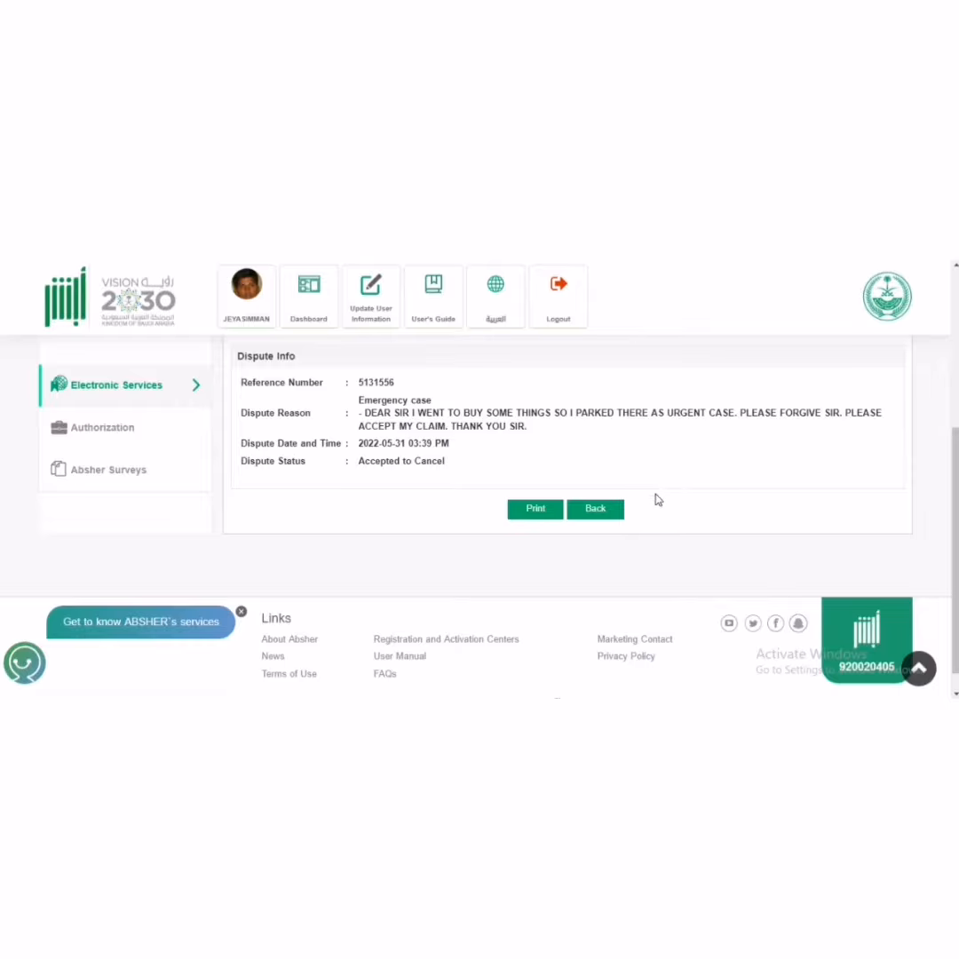
scroll("up", 3)
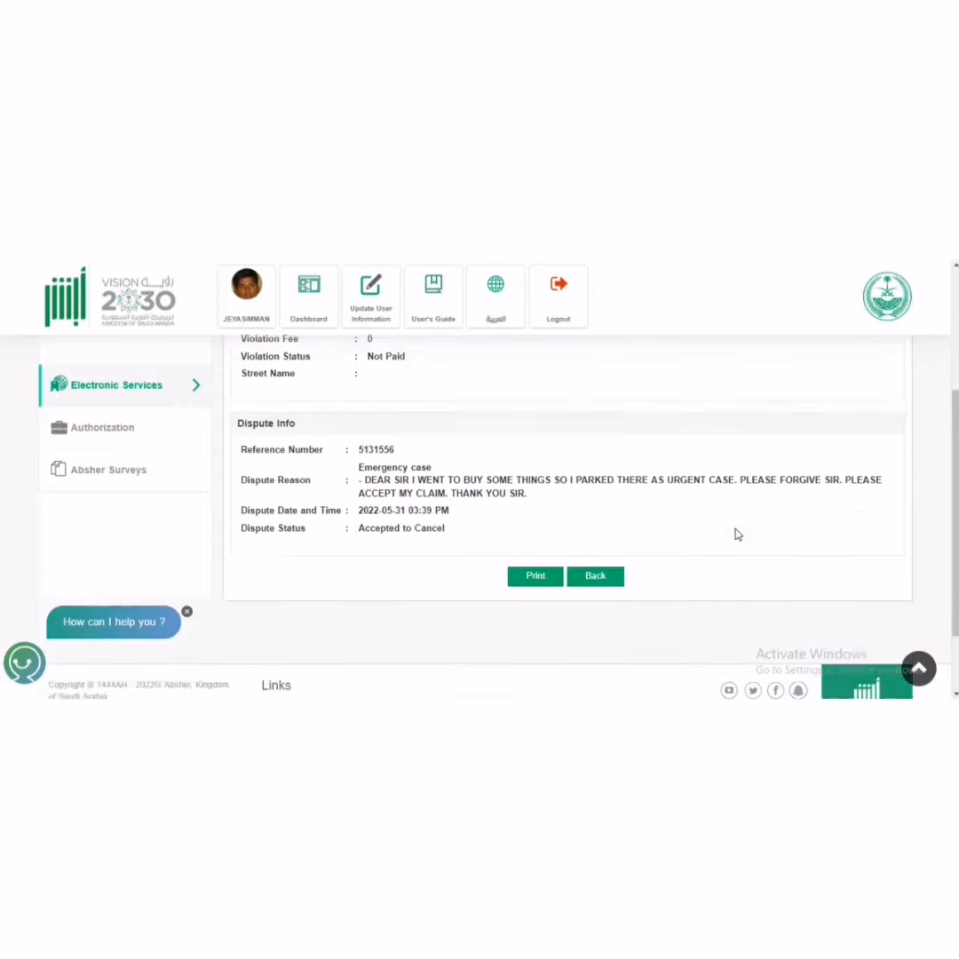
scroll("up", 3)
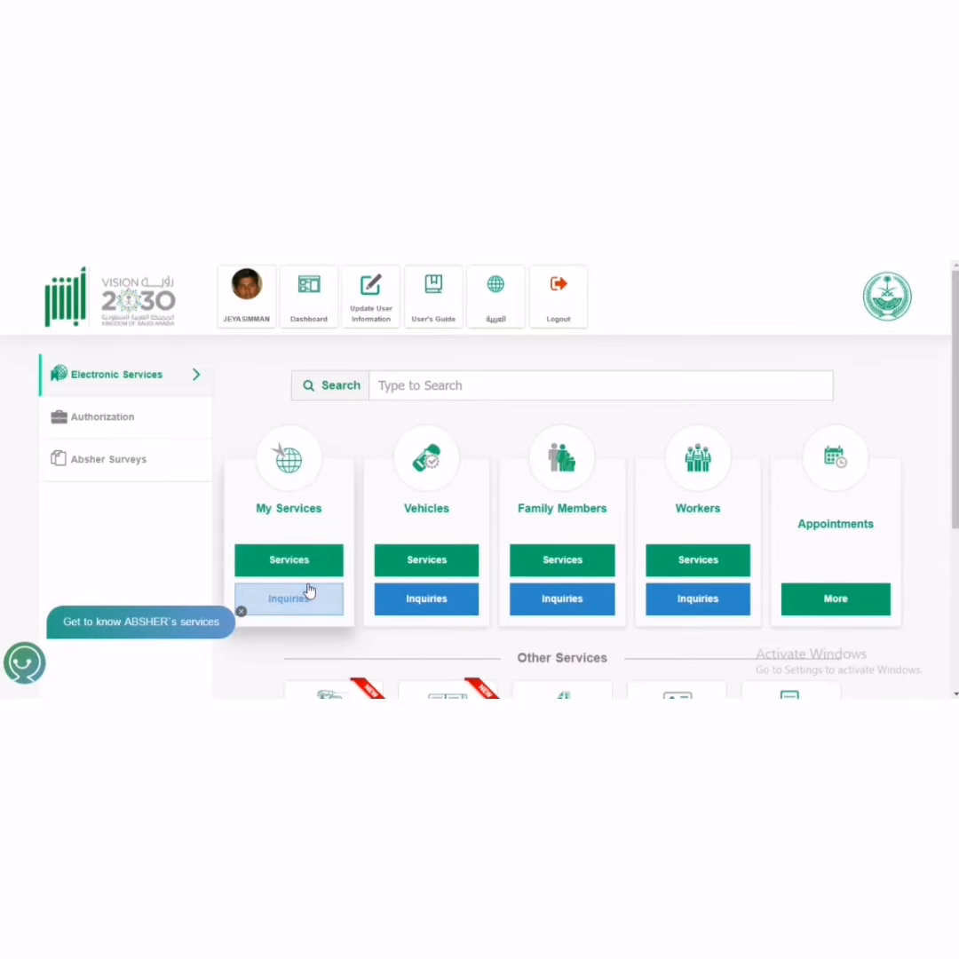
Step: Go to My Services > Inquiries > Traffic and choose Detailed Query Traffic Violation
left_click(288, 596)
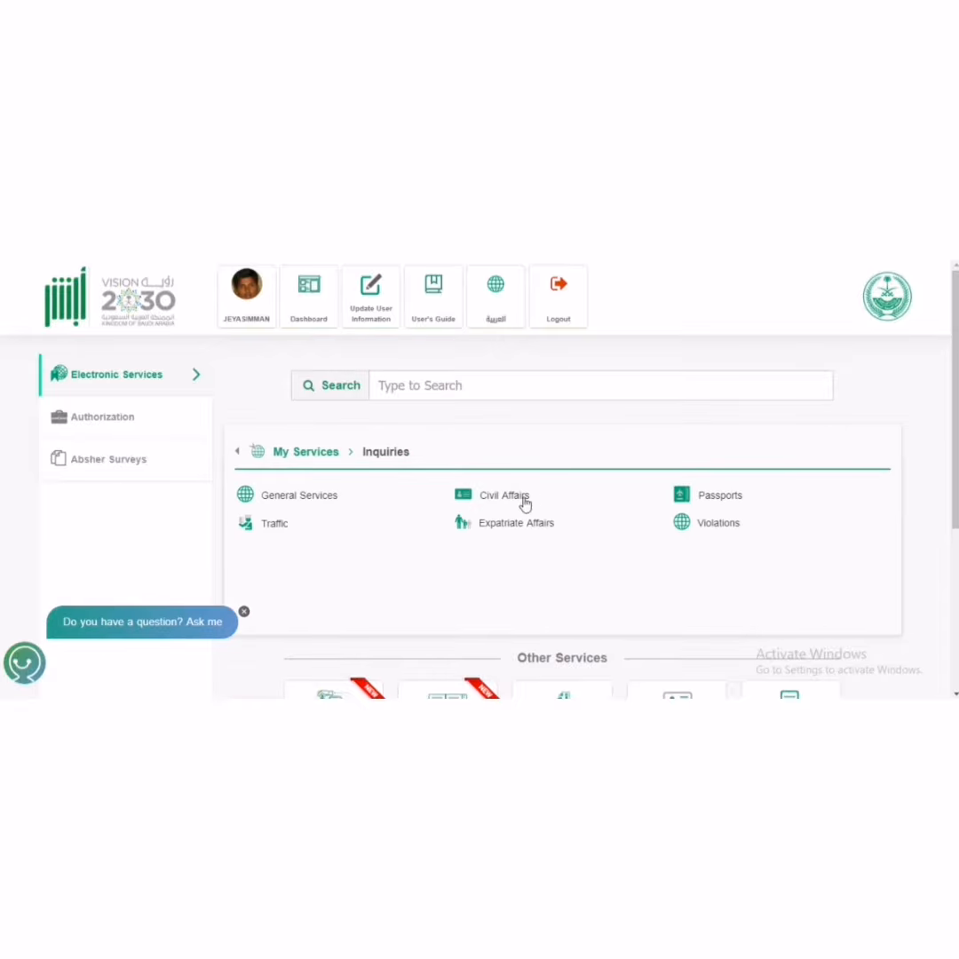
left_click(274, 522)
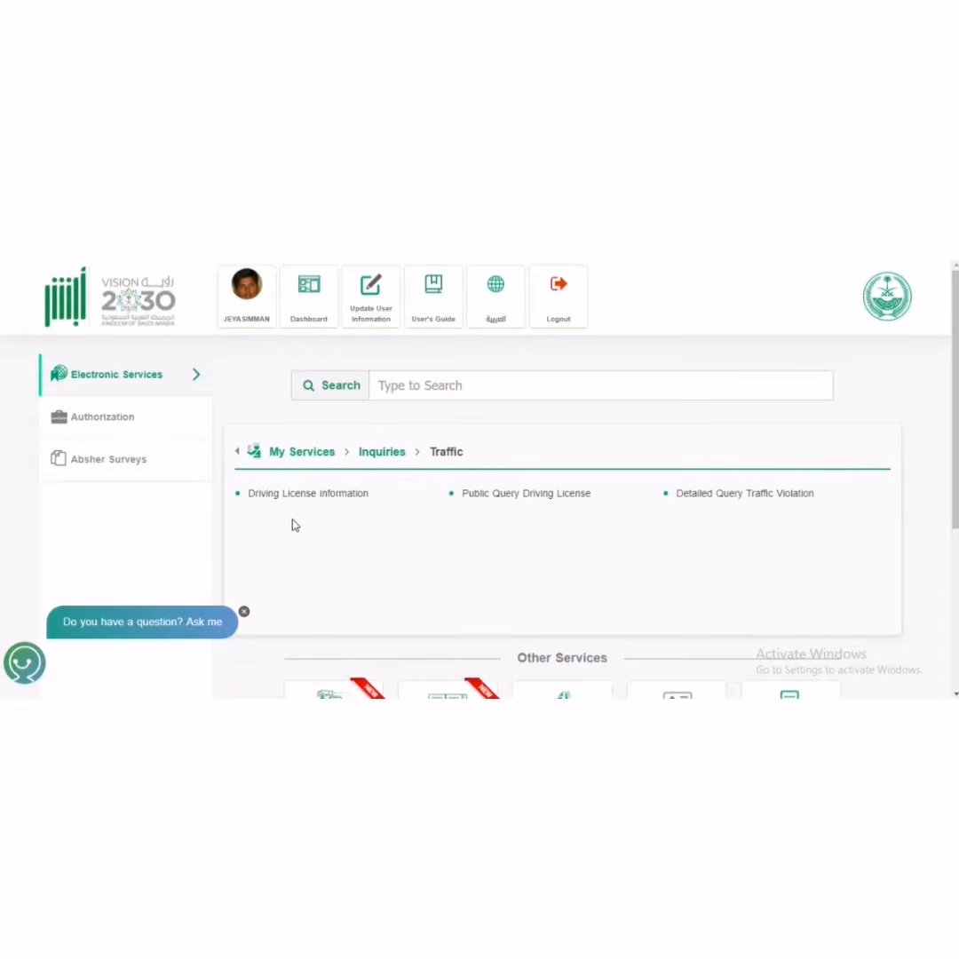
mouse_move(744, 494)
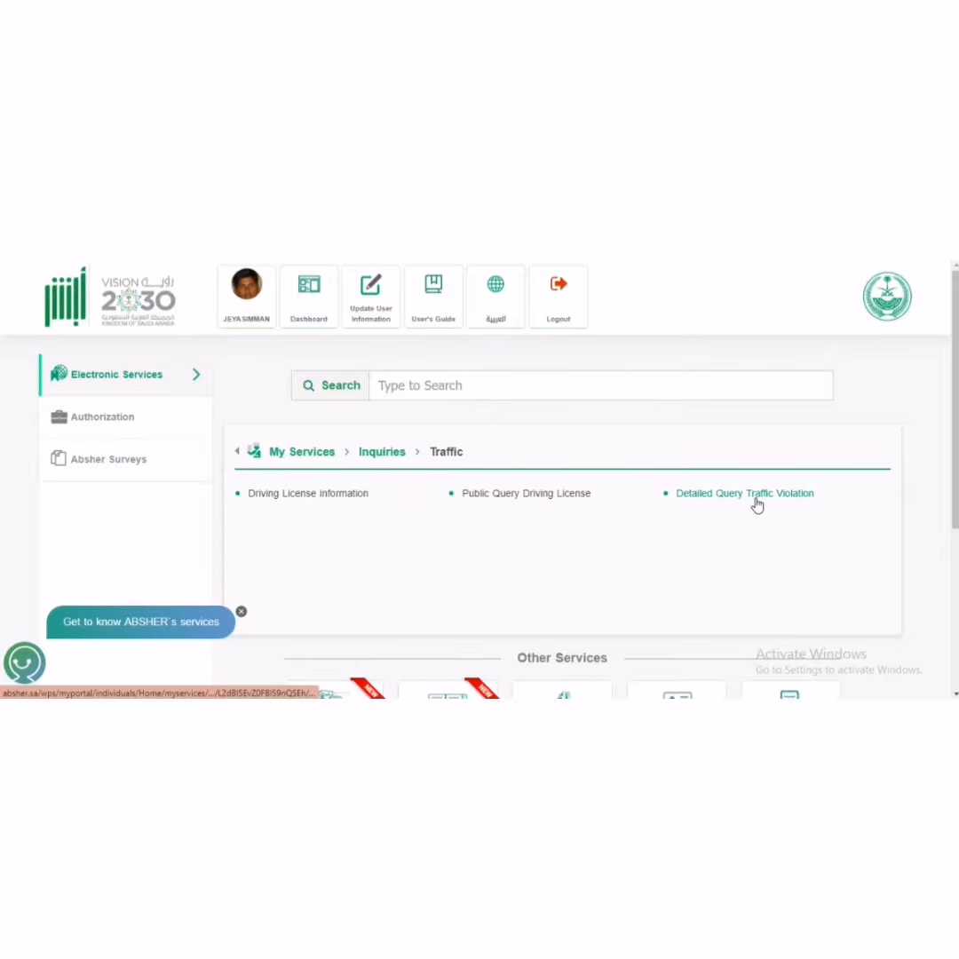
left_click(745, 494)
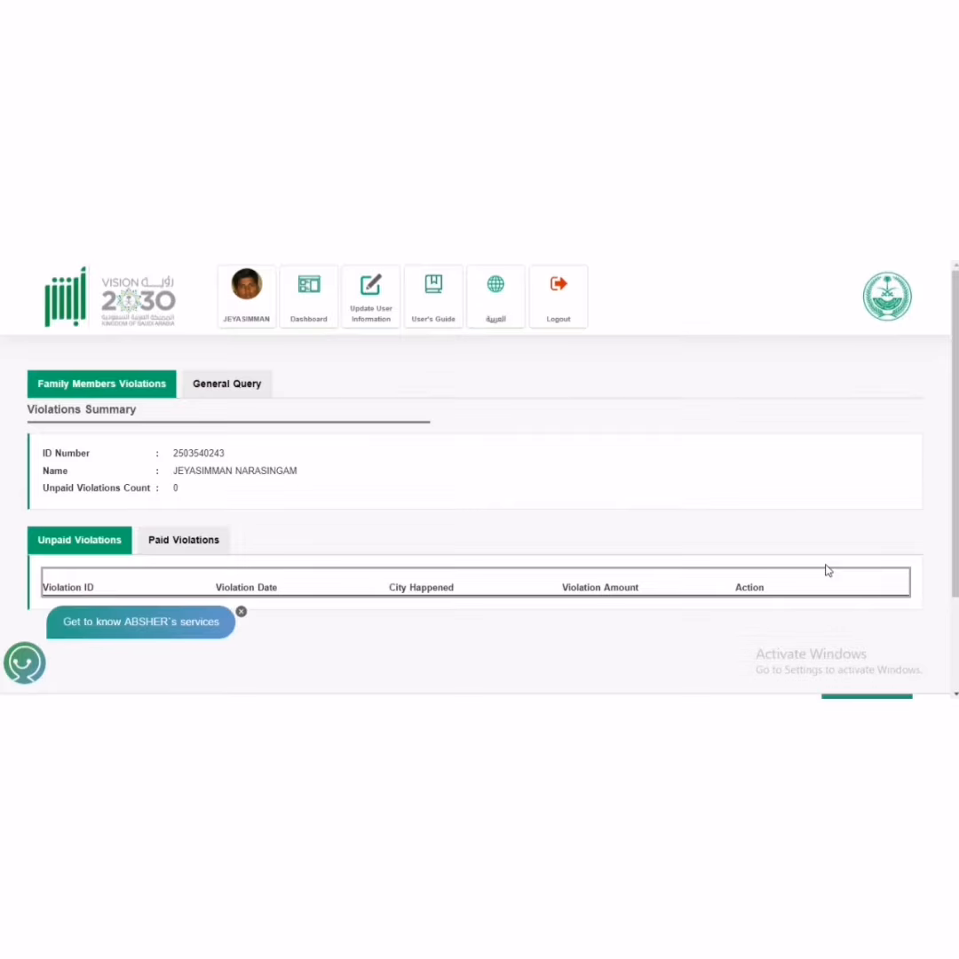
Step: Review the Unpaid Violations table, confirming zero unpaid violations
scroll("down", 3)
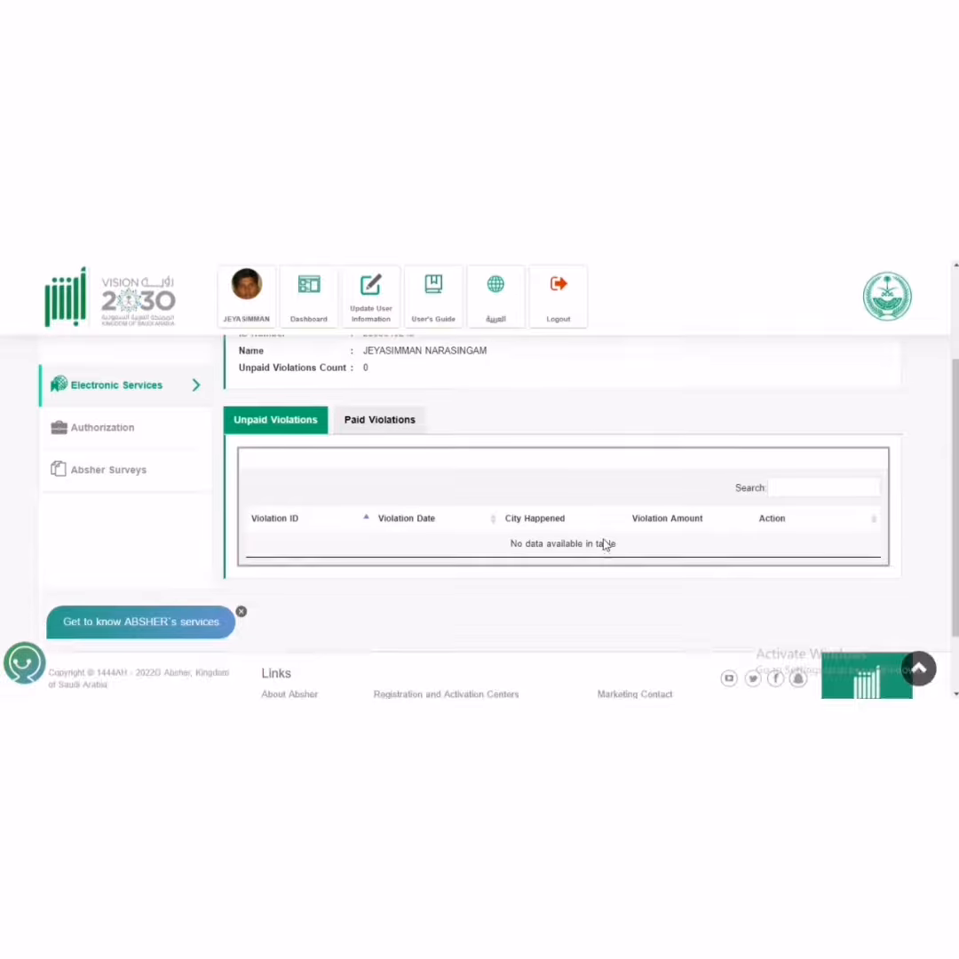
scroll("up", 3)
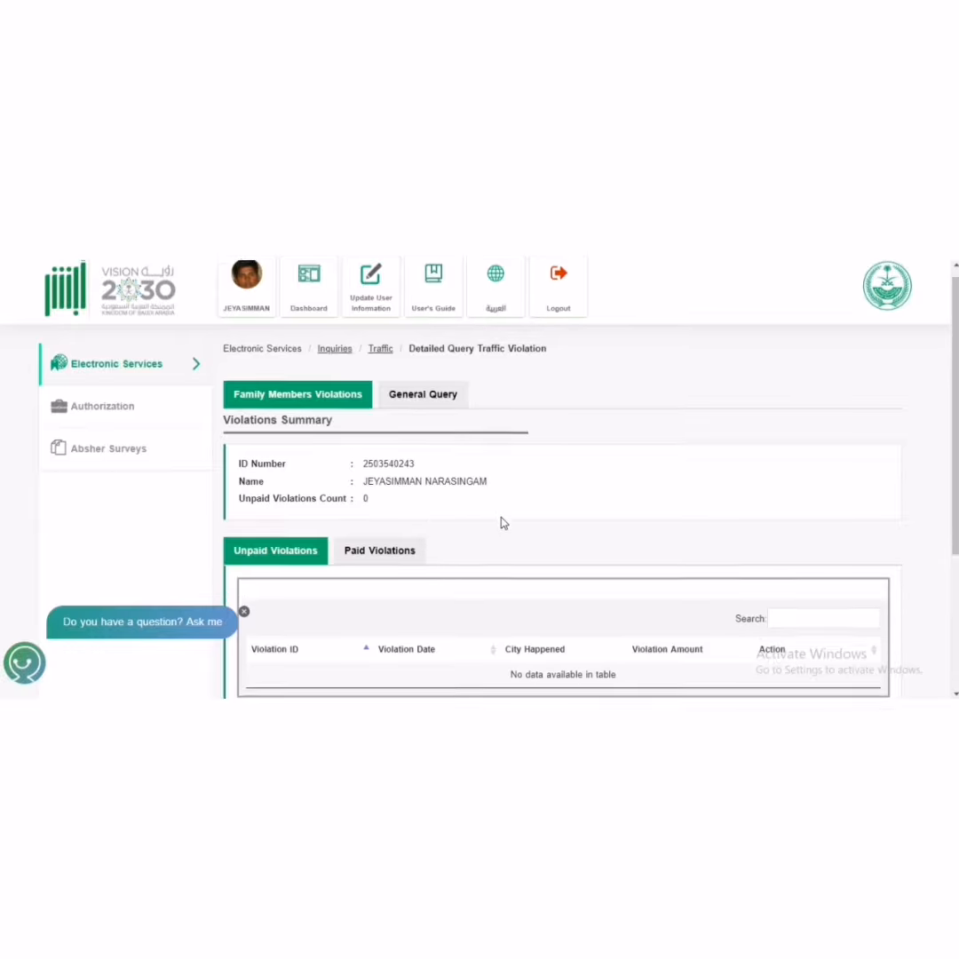
scroll("down", 3)
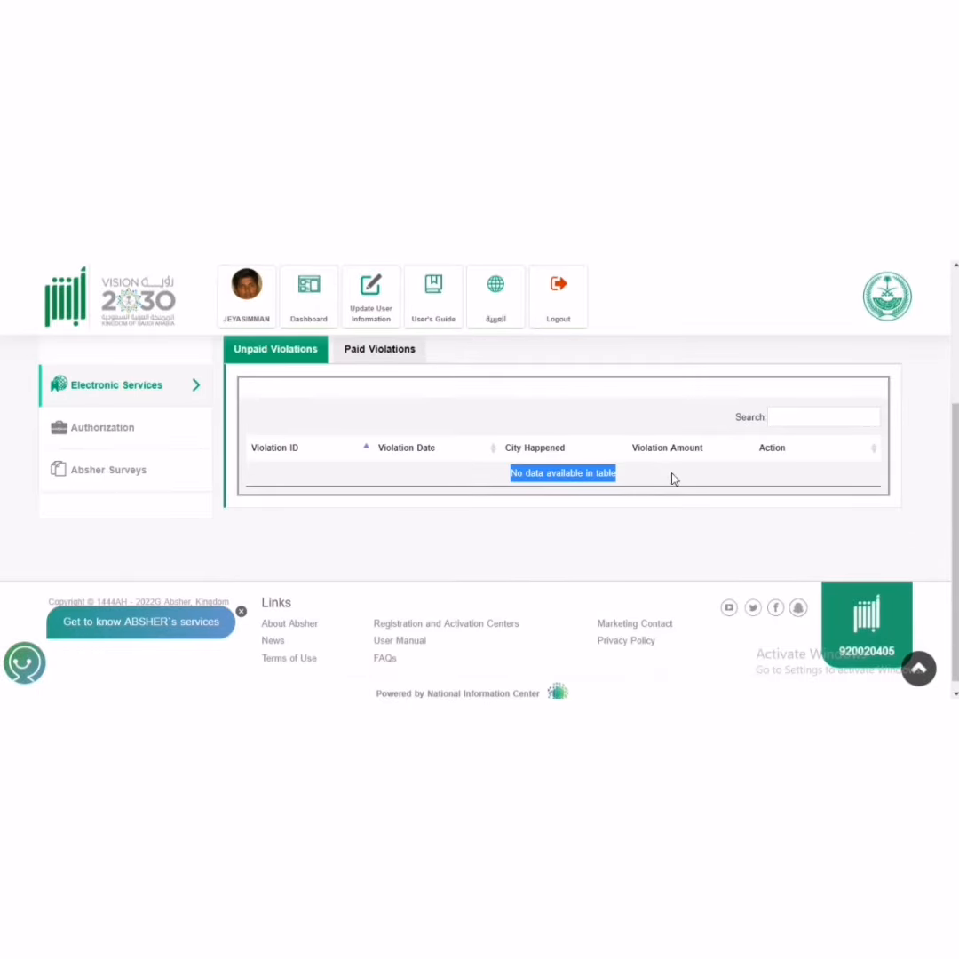
scroll("down", 3)
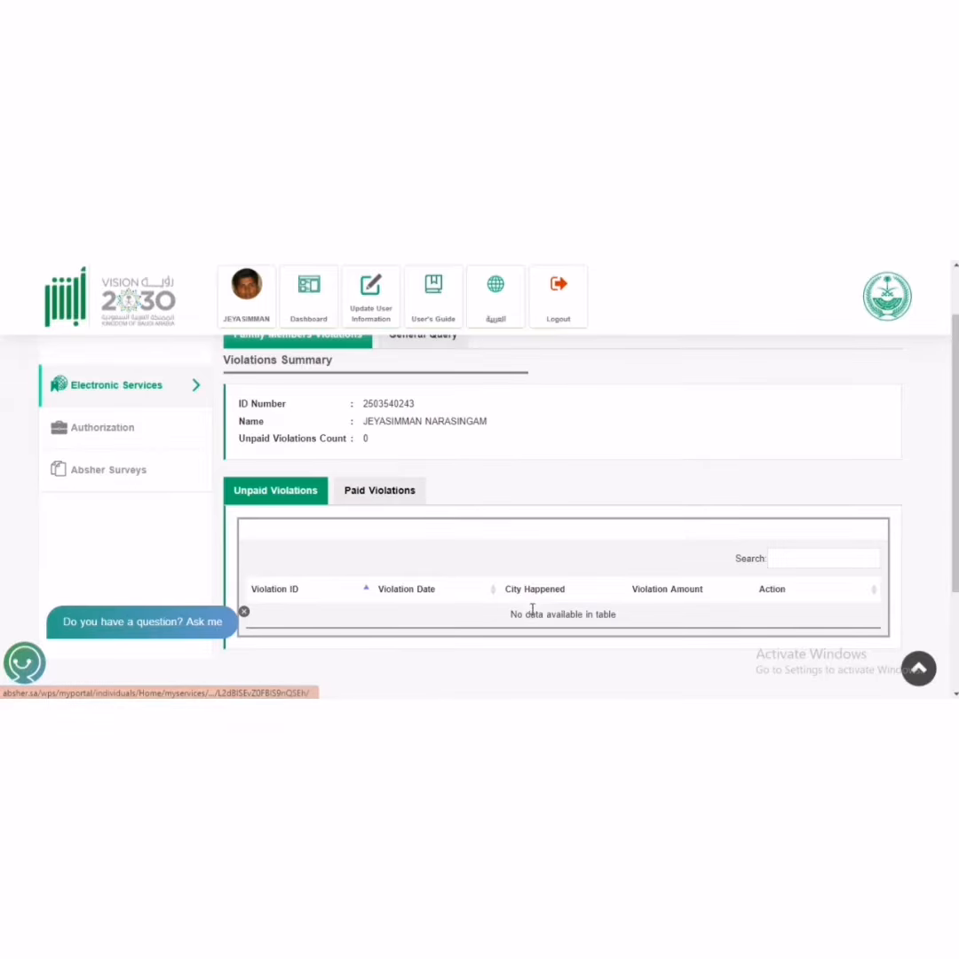
scroll("up", 3)
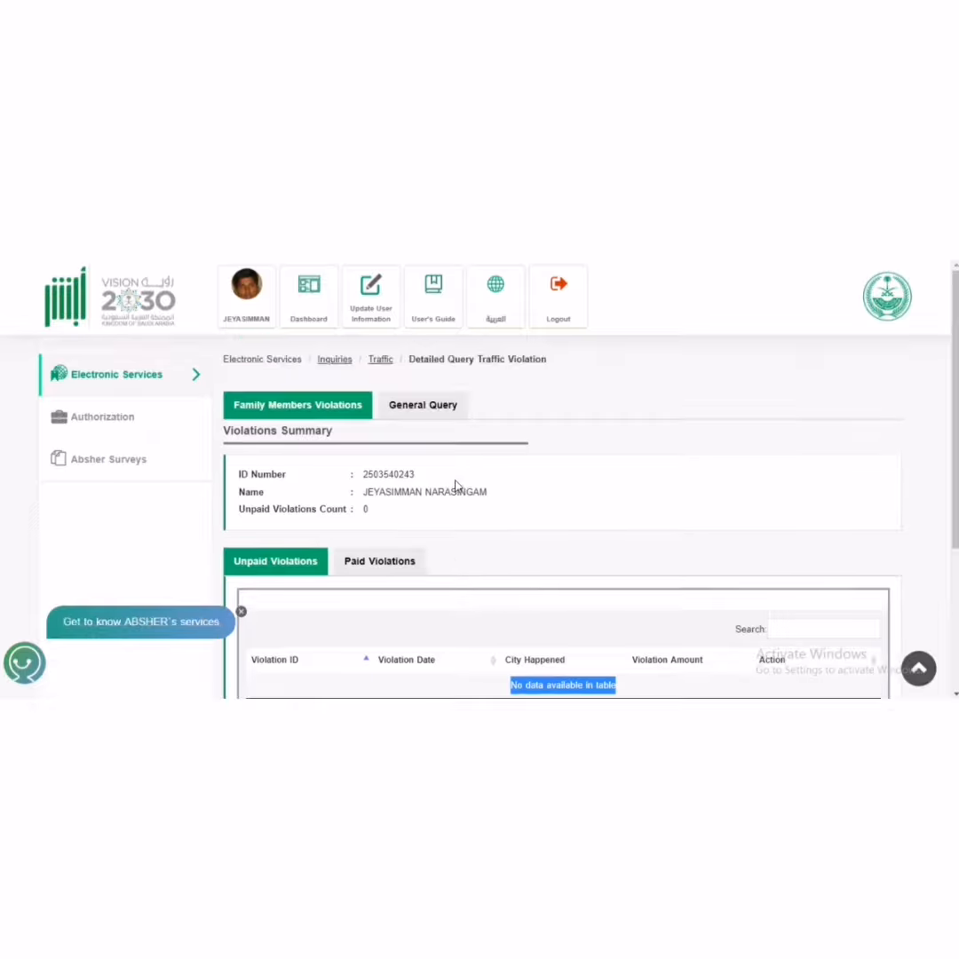
Step: Check the Paid Violations tab shows no data, then switch to General Query and focus the ID field
left_click(380, 561)
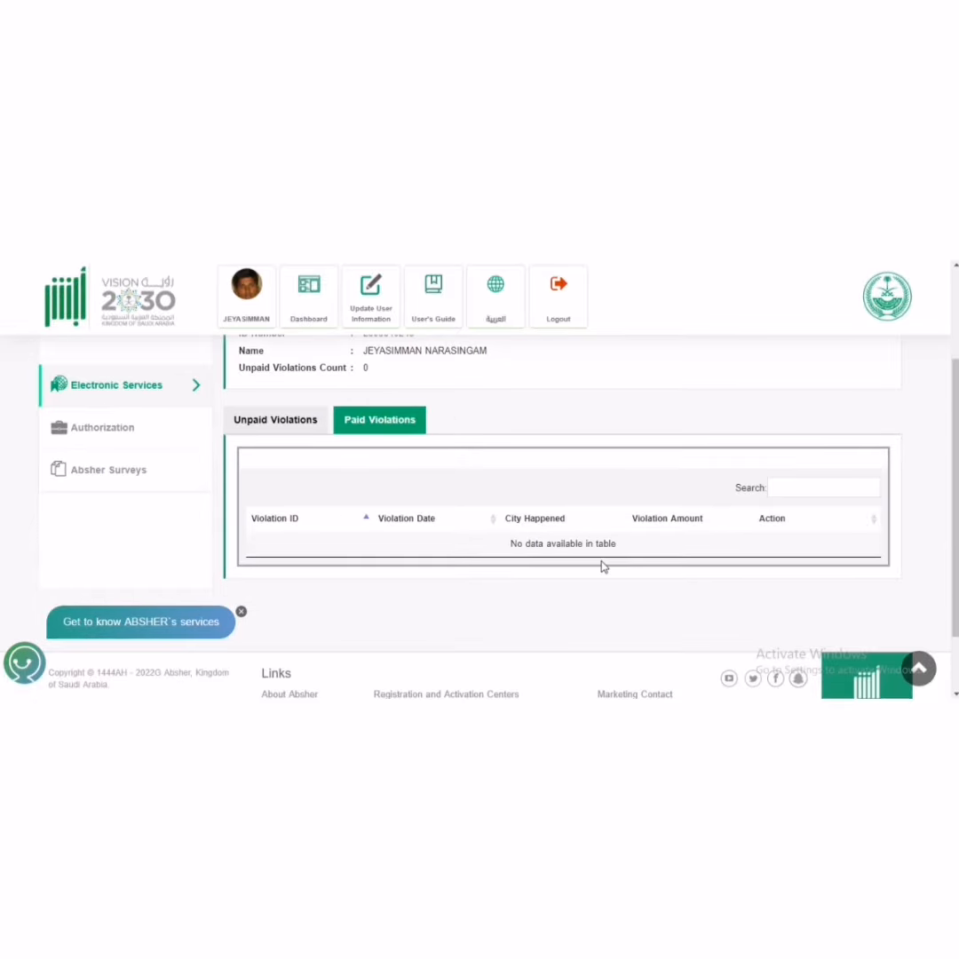
double_click(563, 544)
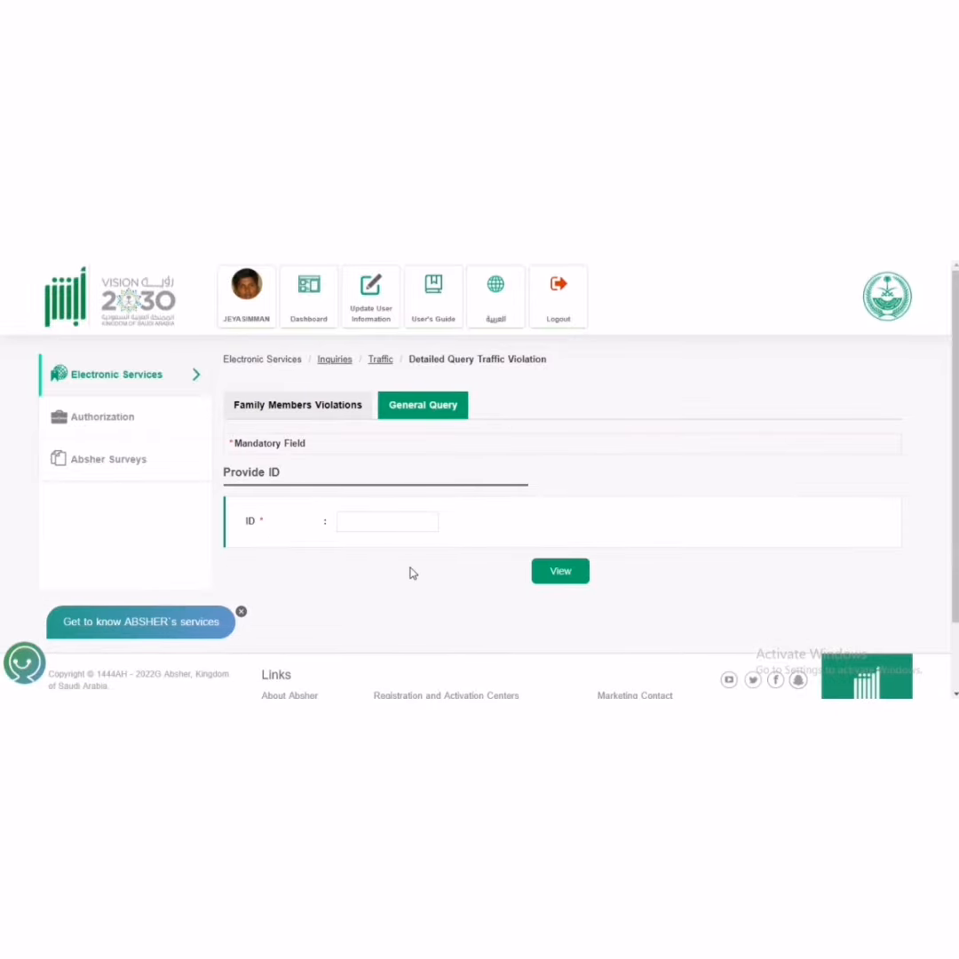
left_click(387, 522)
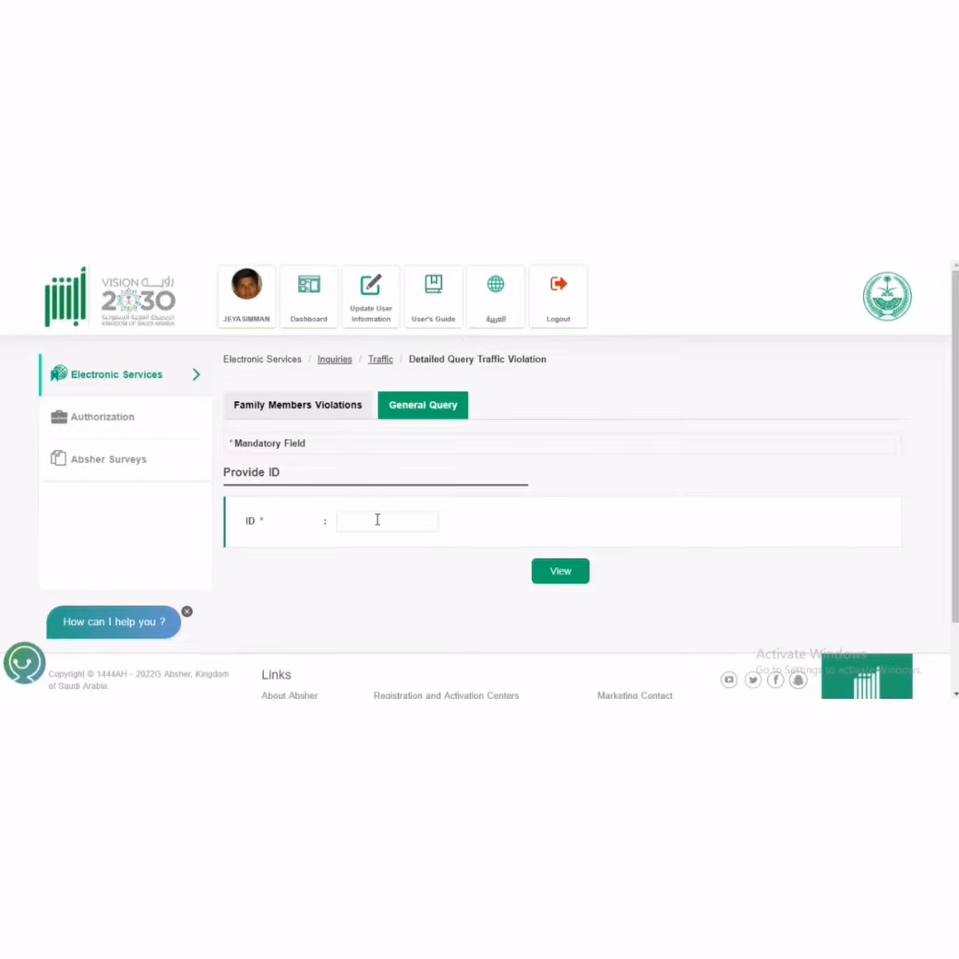
left_click(387, 520)
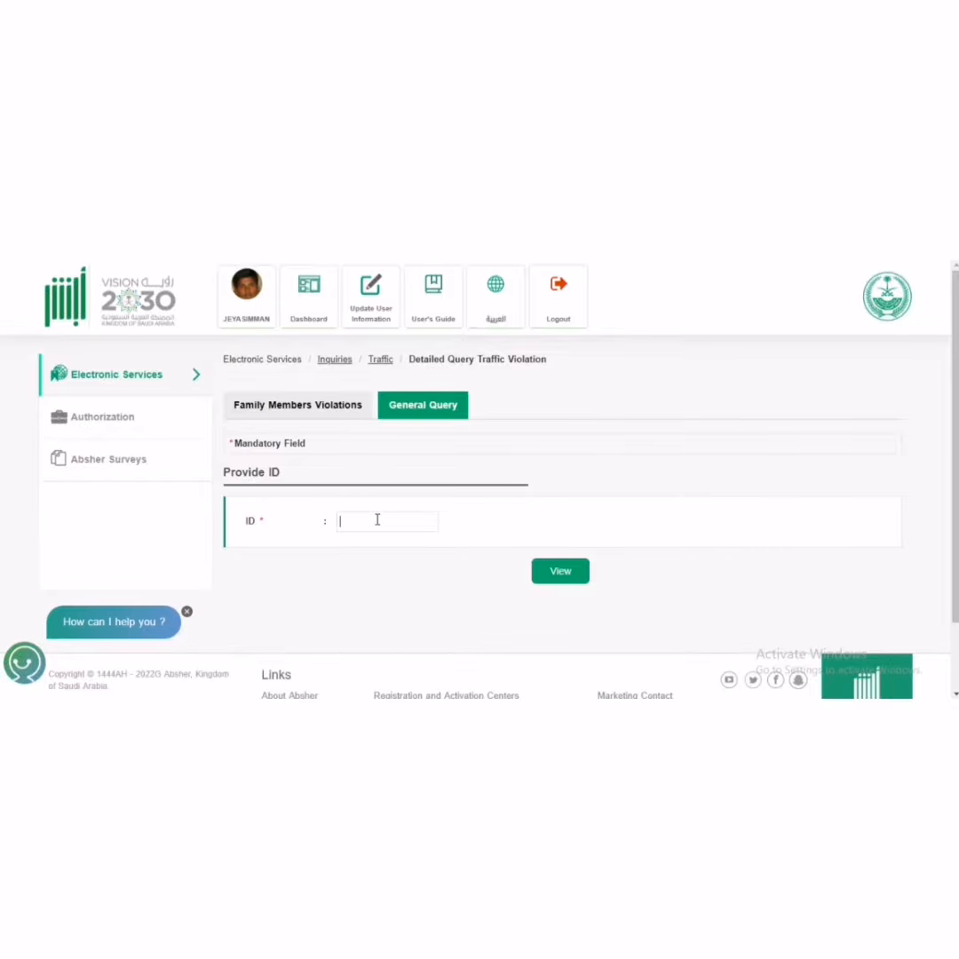